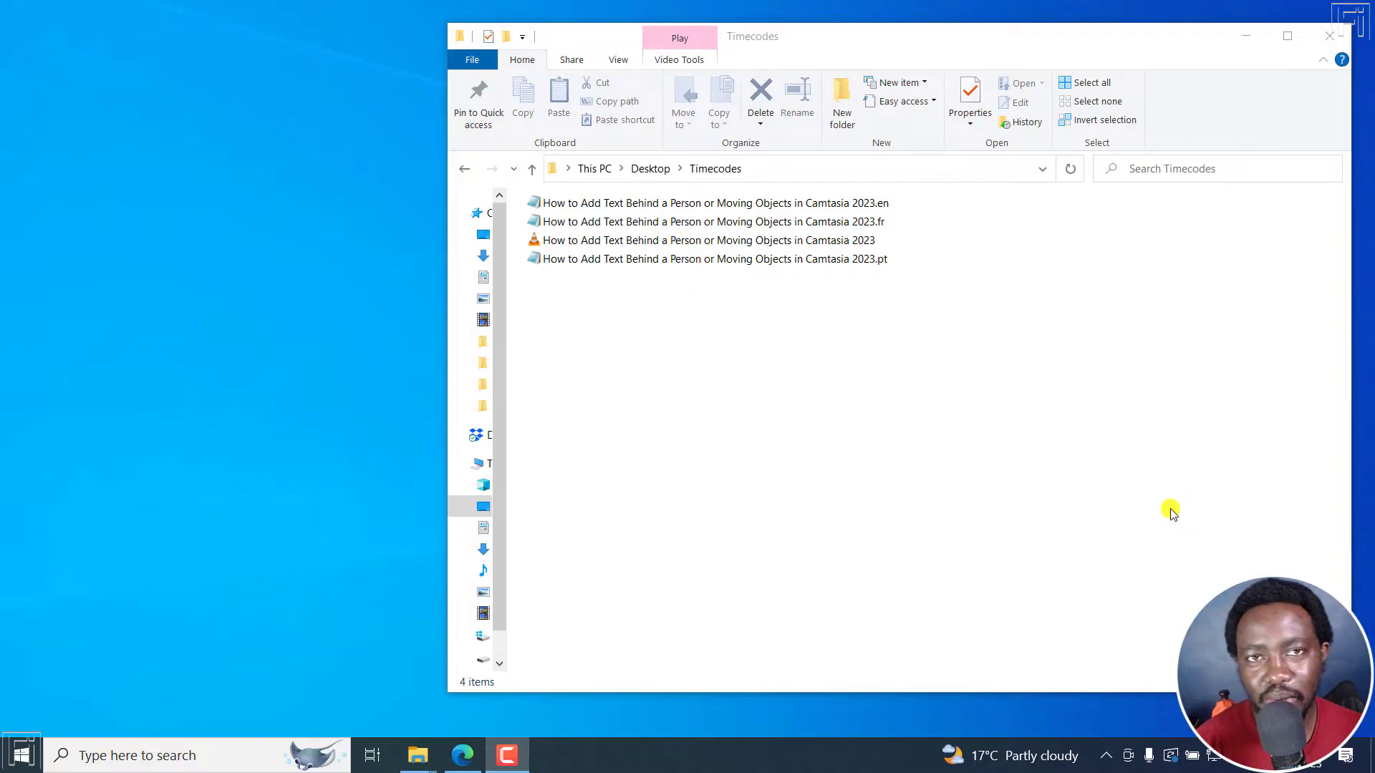
mouse_move(710, 656)
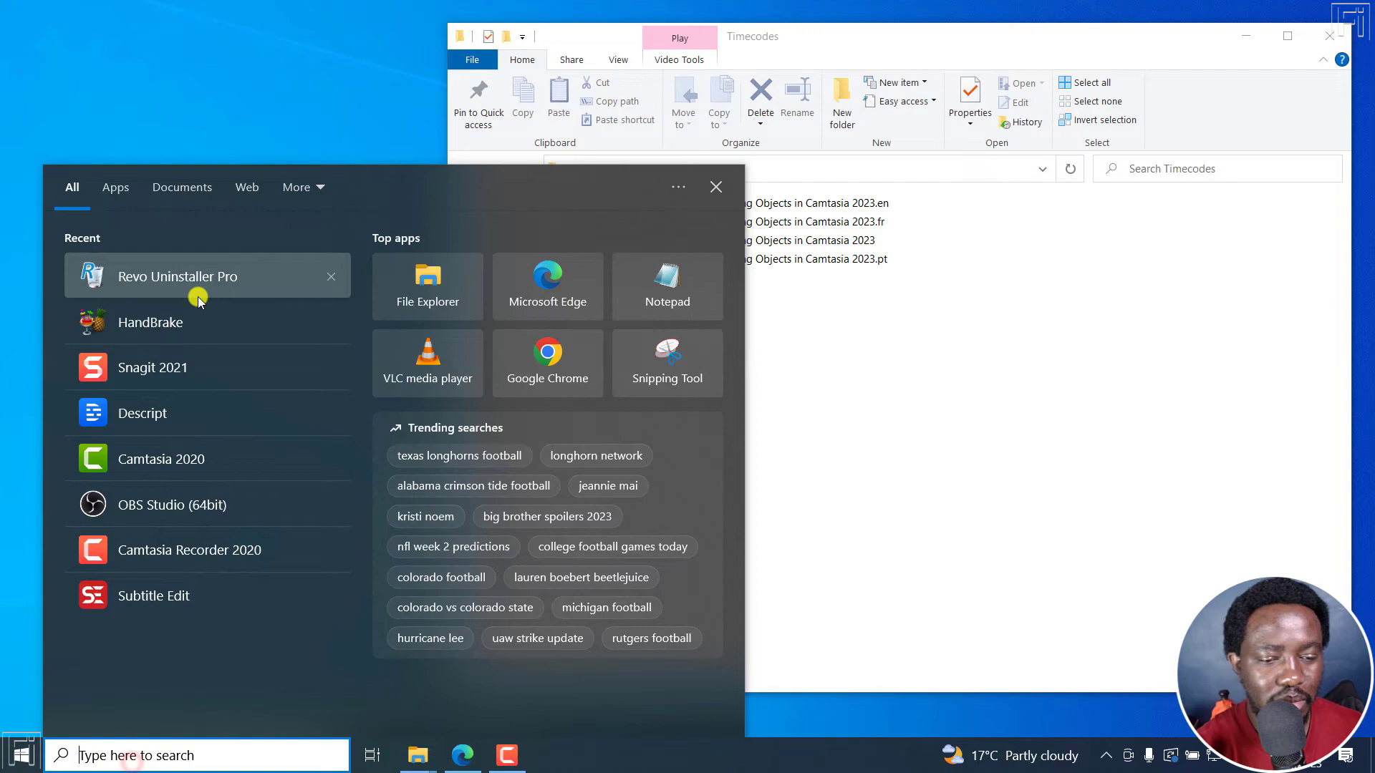
- Launch HandBrake from the Start menu's Recent list
left_click(189, 334)
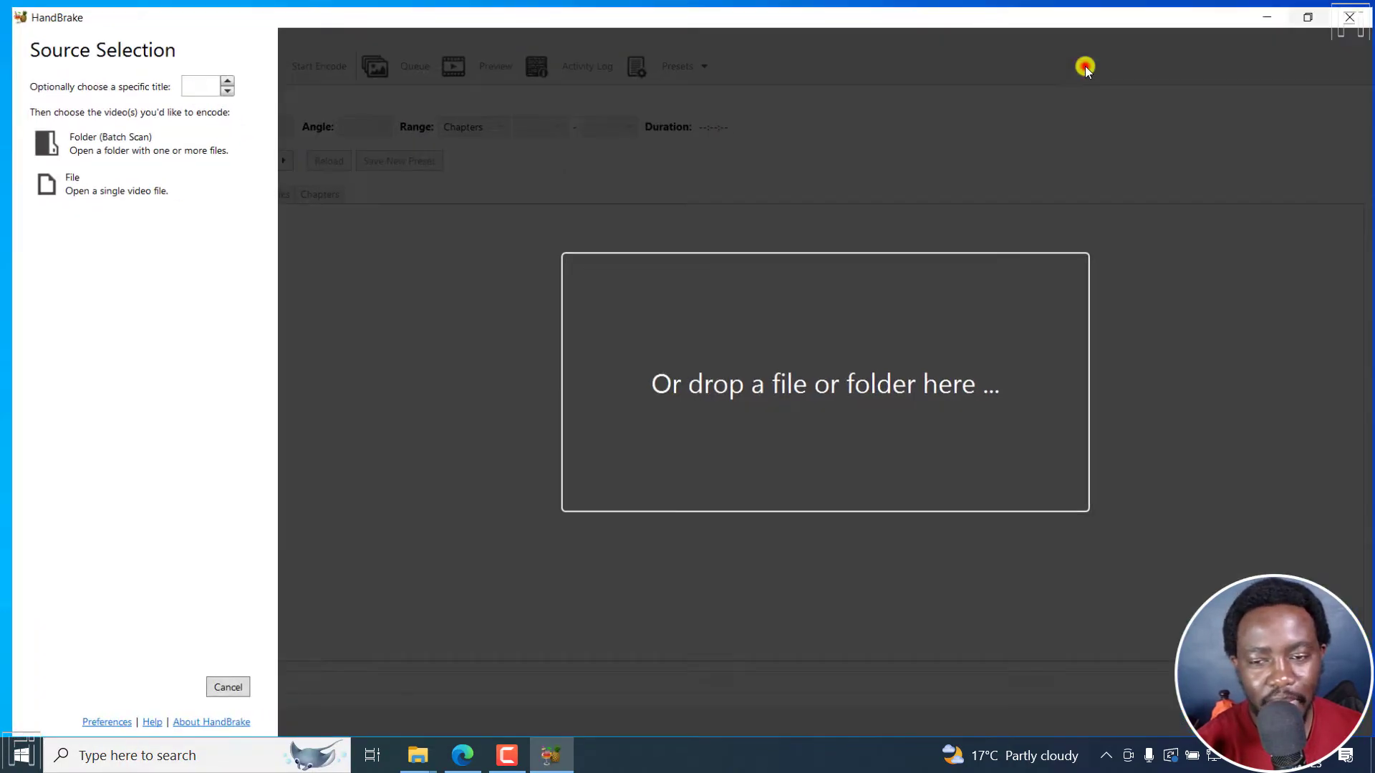
- Load the Camtasia 2023 tutorial video from the Timecodes folder as the source
left_click(212, 722)
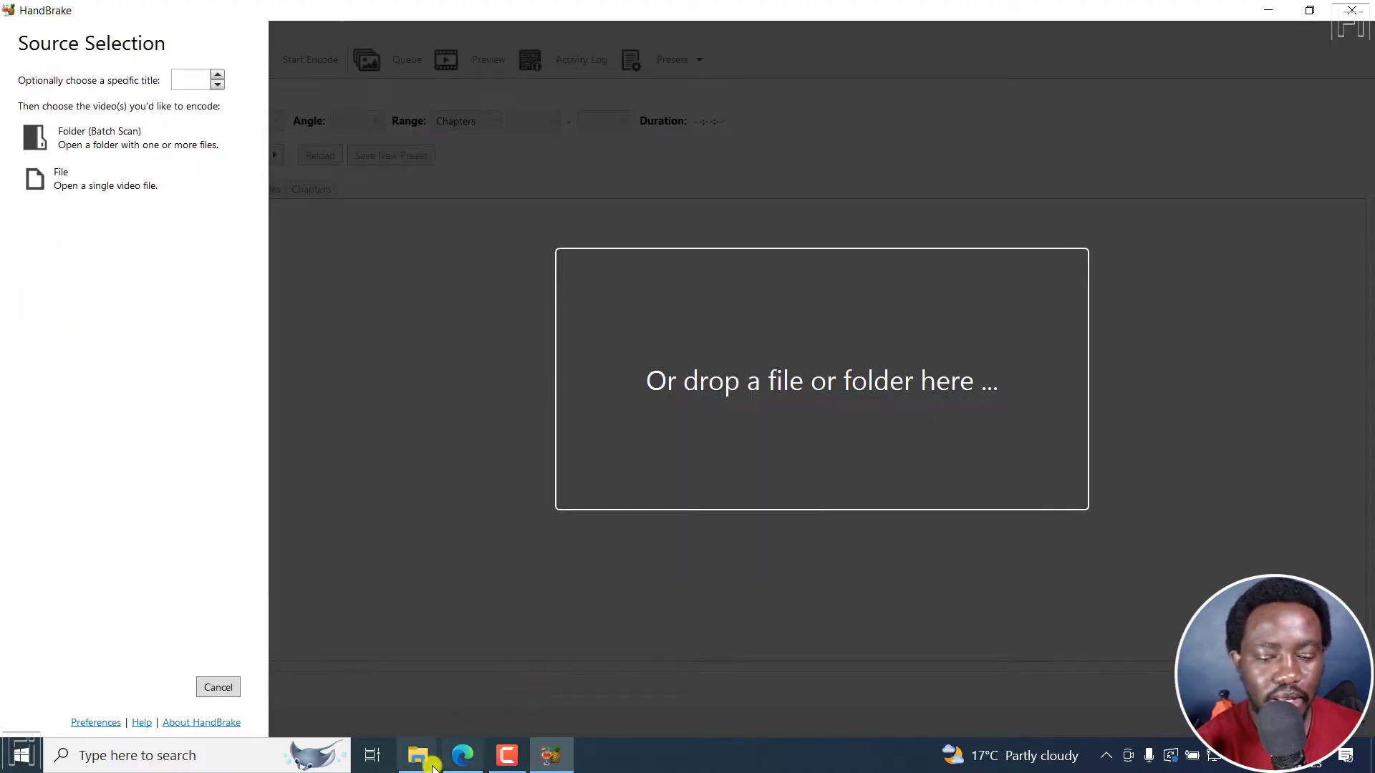
left_click(416, 755)
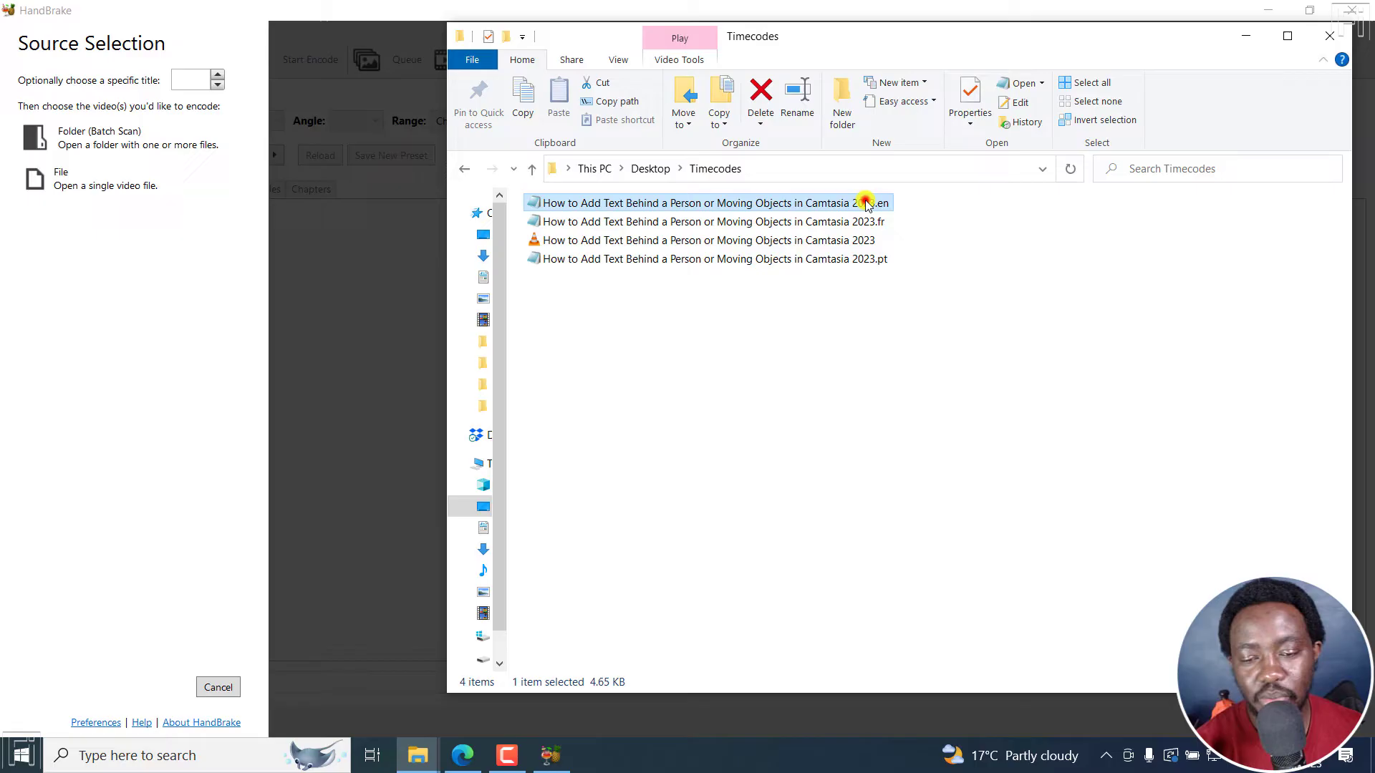
left_click(706, 241)
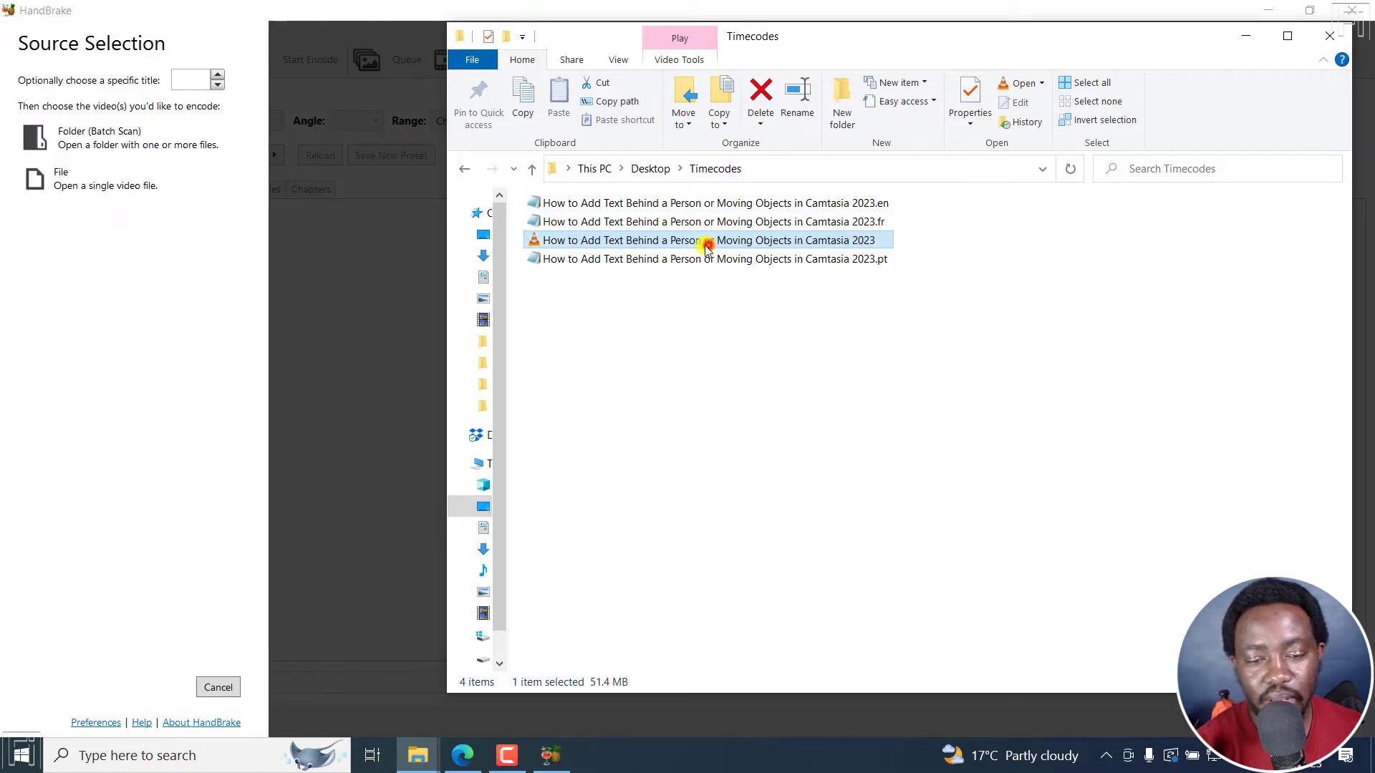
mouse_move(385, 282)
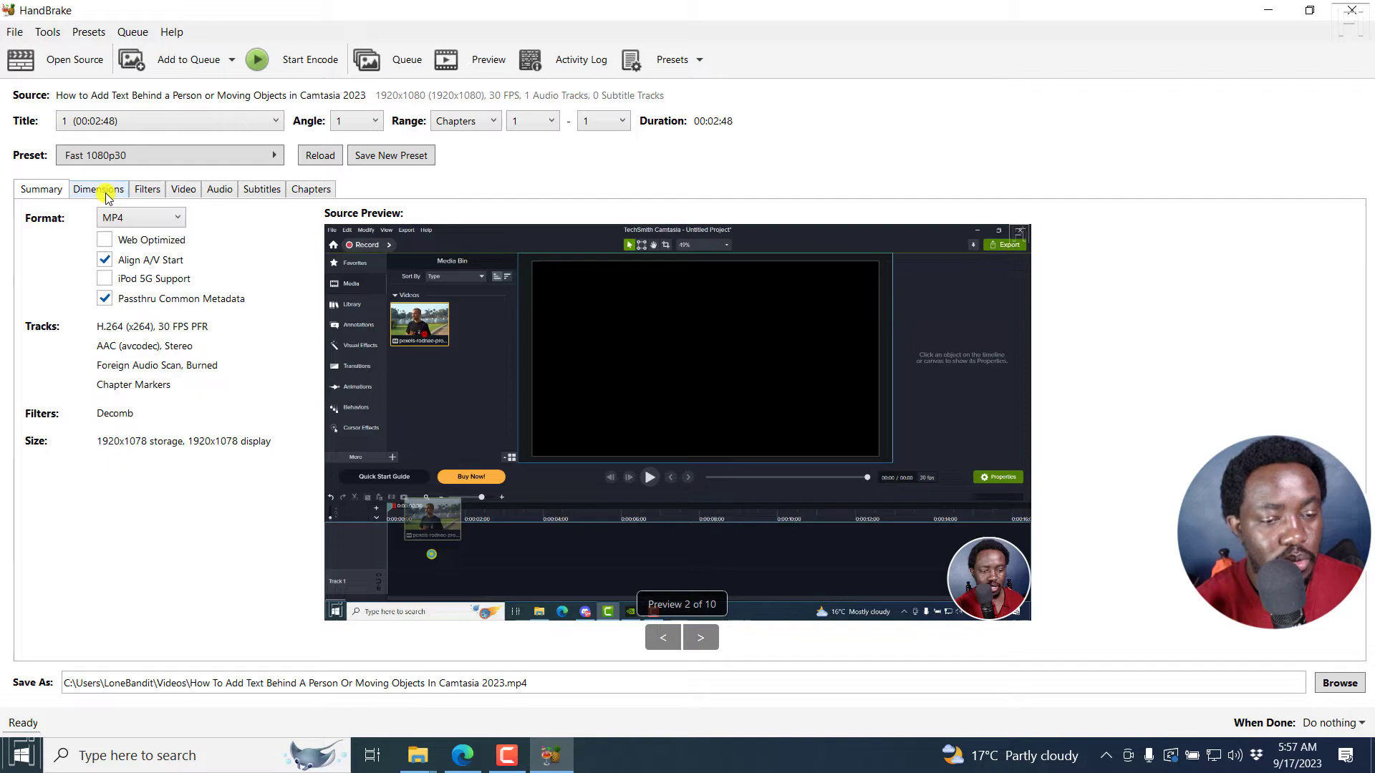
- Review the Dimensions settings: 1920x1080 source with a 1080p HD resolution limit
left_click(99, 189)
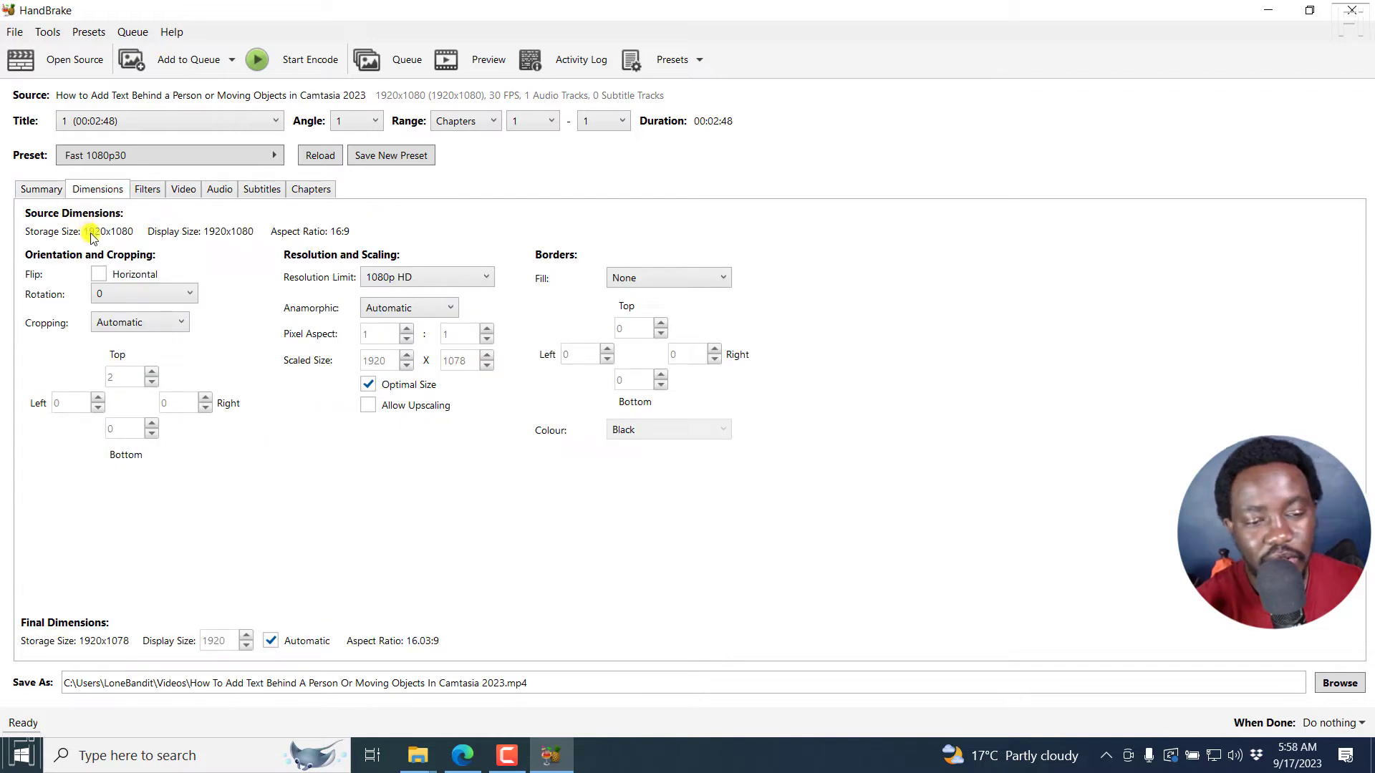
mouse_move(201, 230)
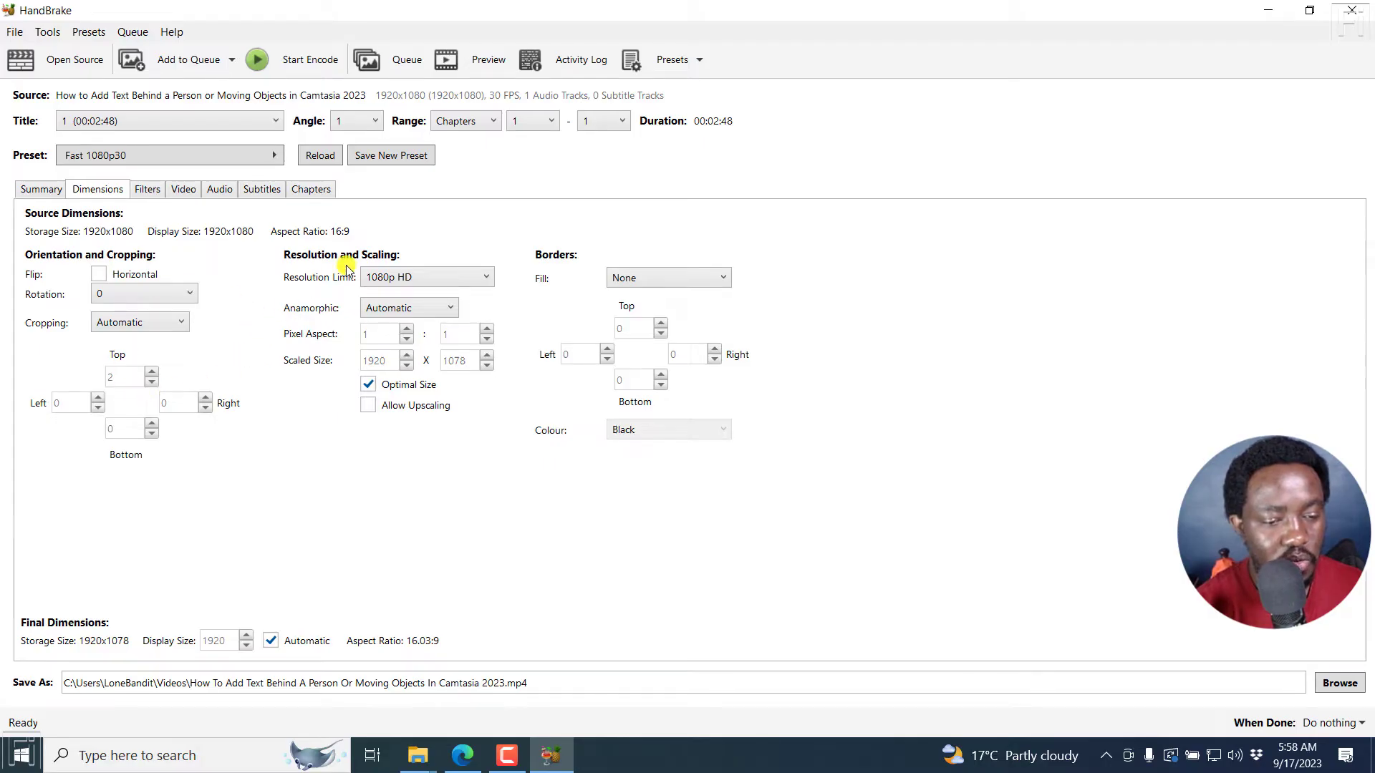
mouse_move(318, 281)
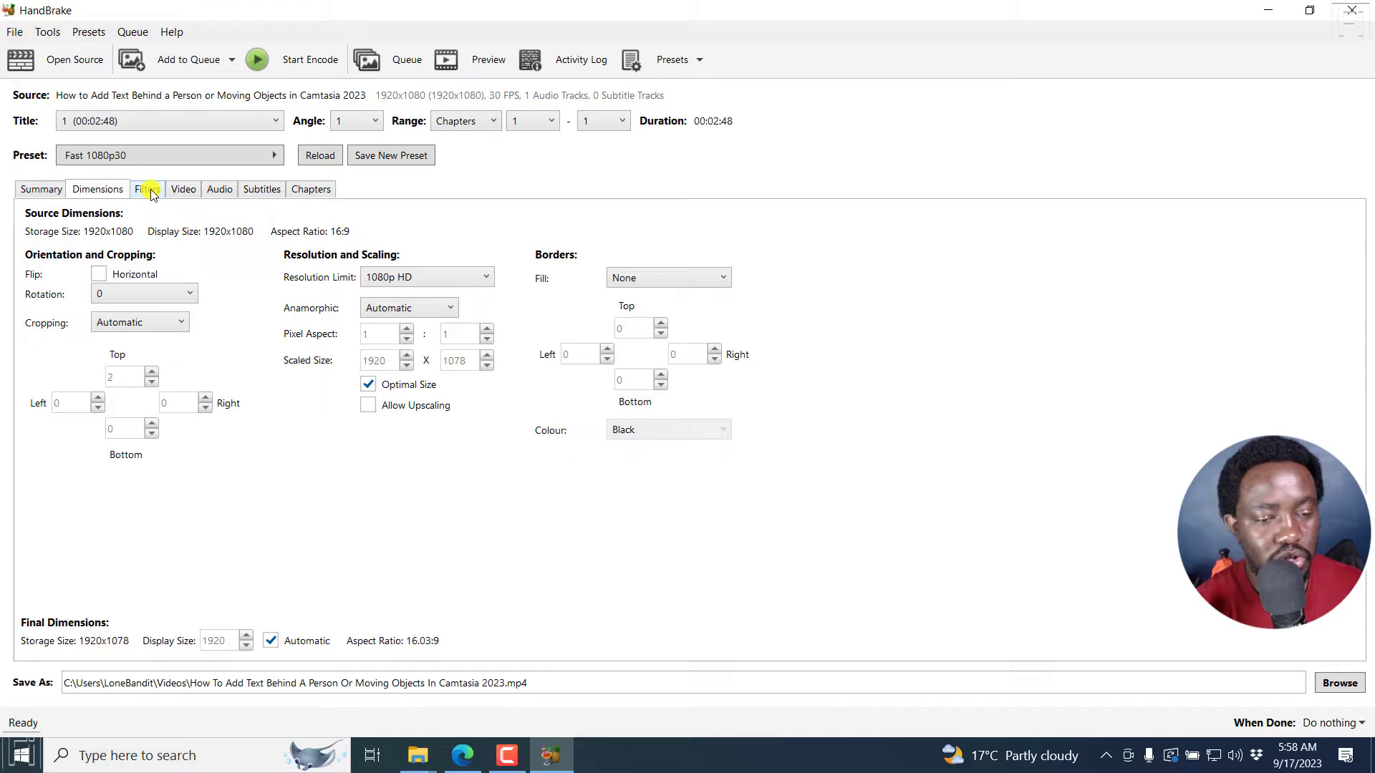
- Try the Constant Quality slider from RF 0 to RF 51 and settle on RF 22
left_click(182, 189)
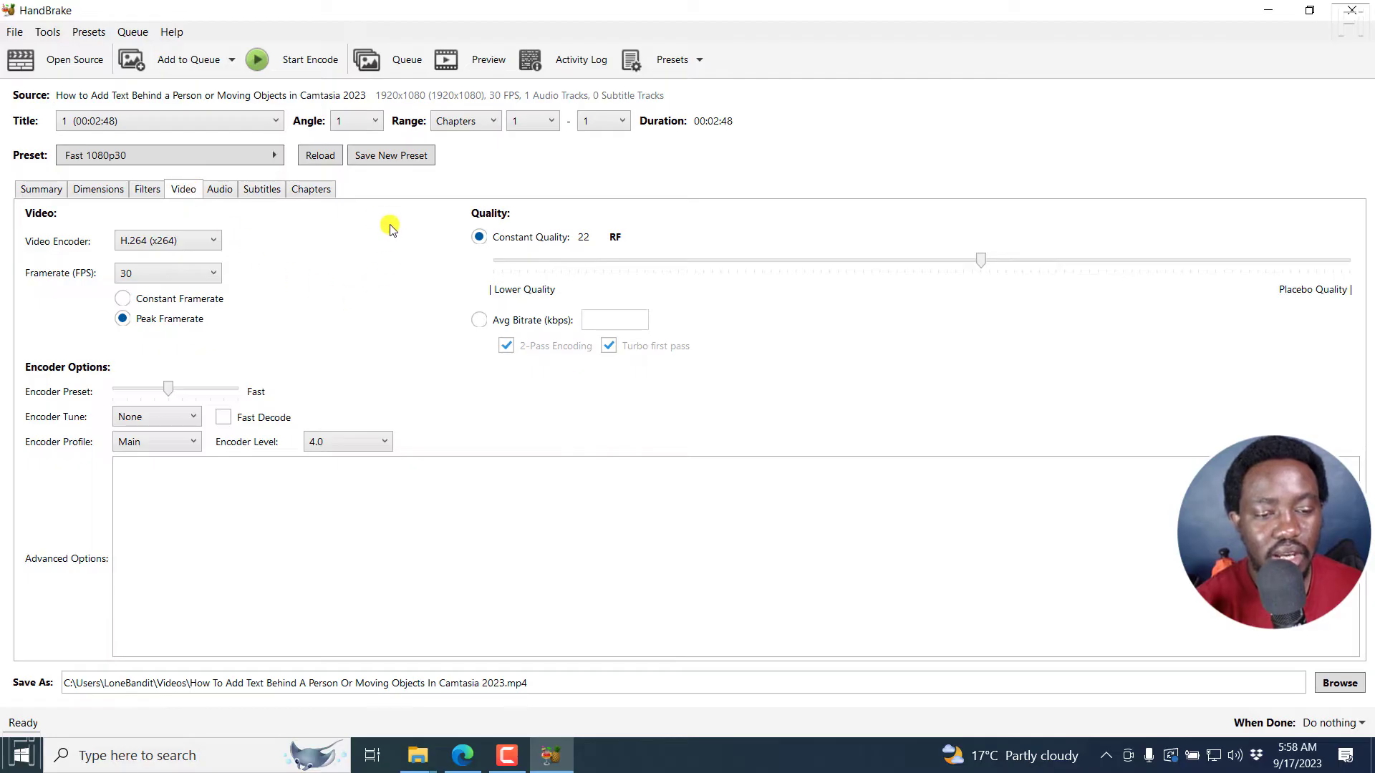
mouse_move(370, 221)
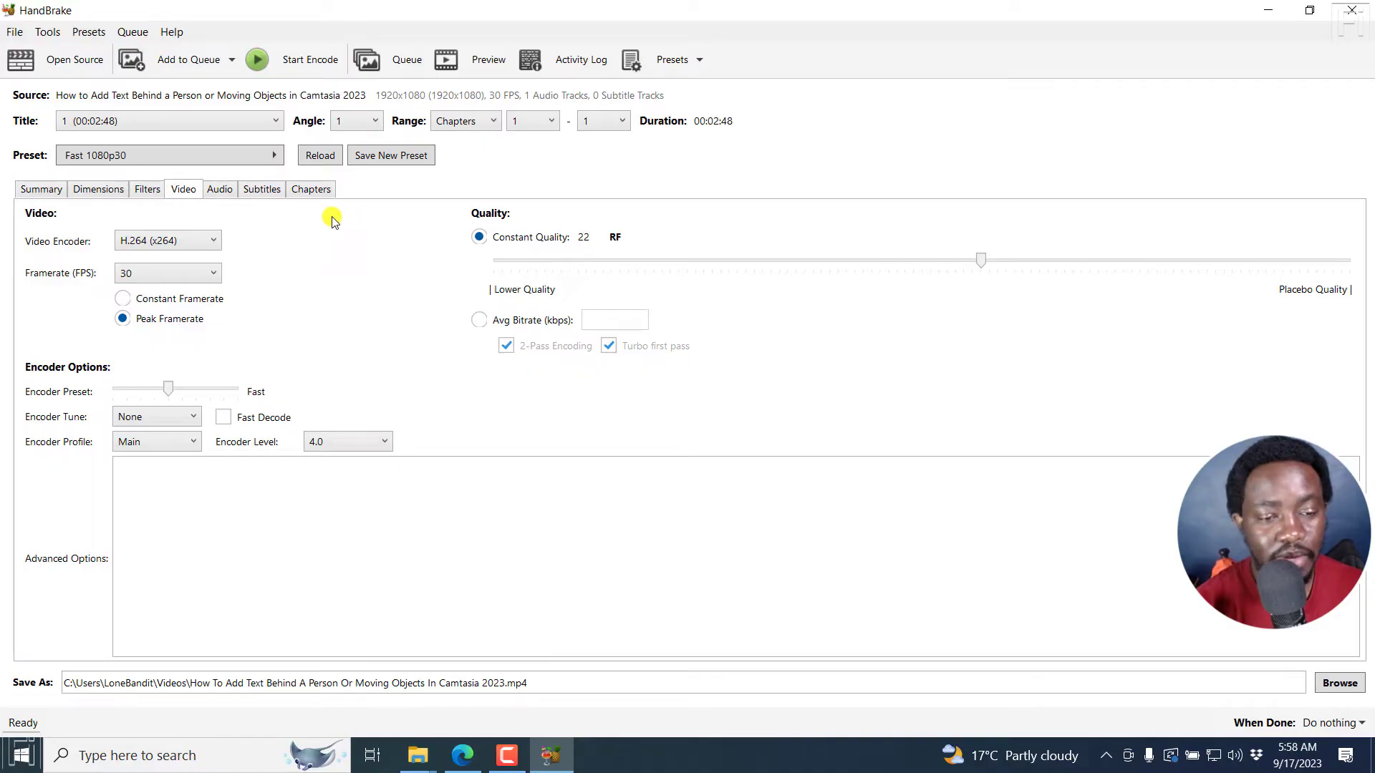
mouse_move(530, 244)
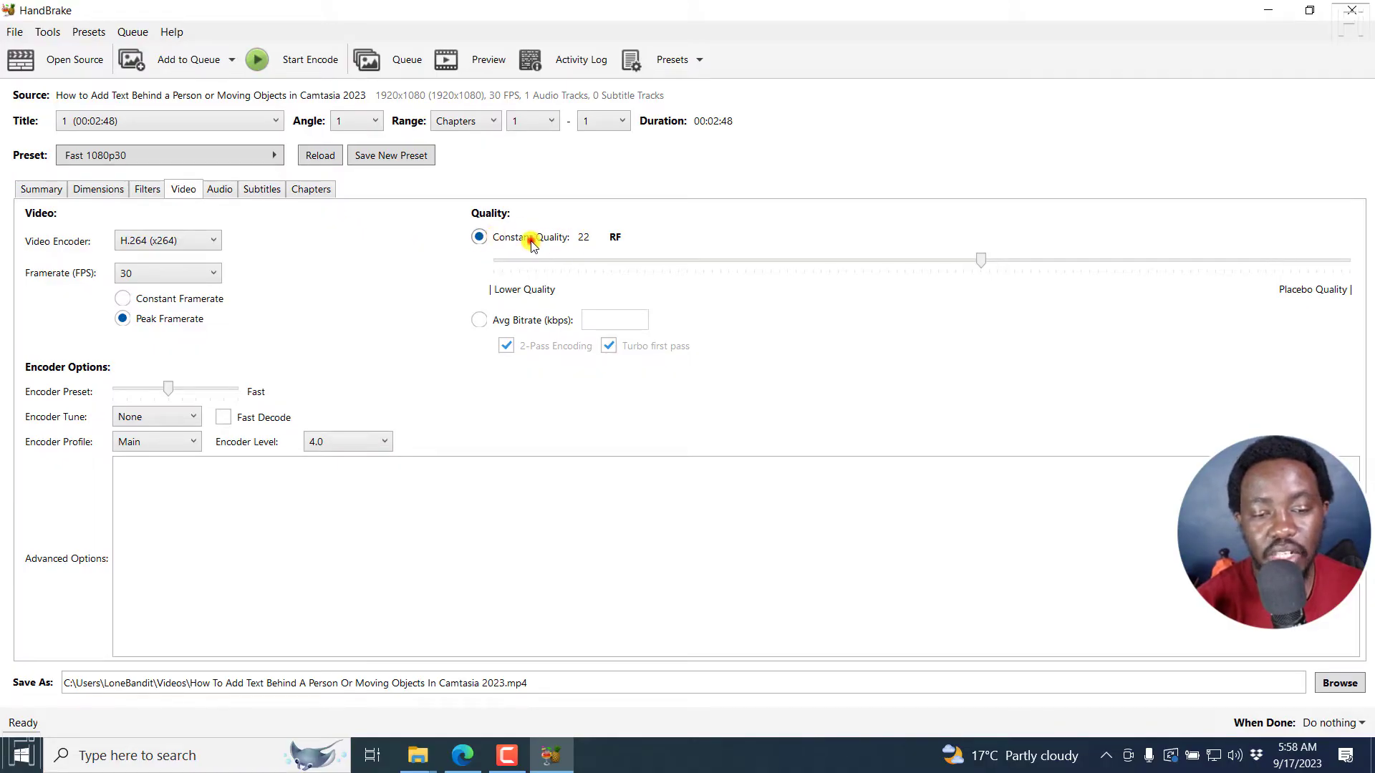
left_click(478, 236)
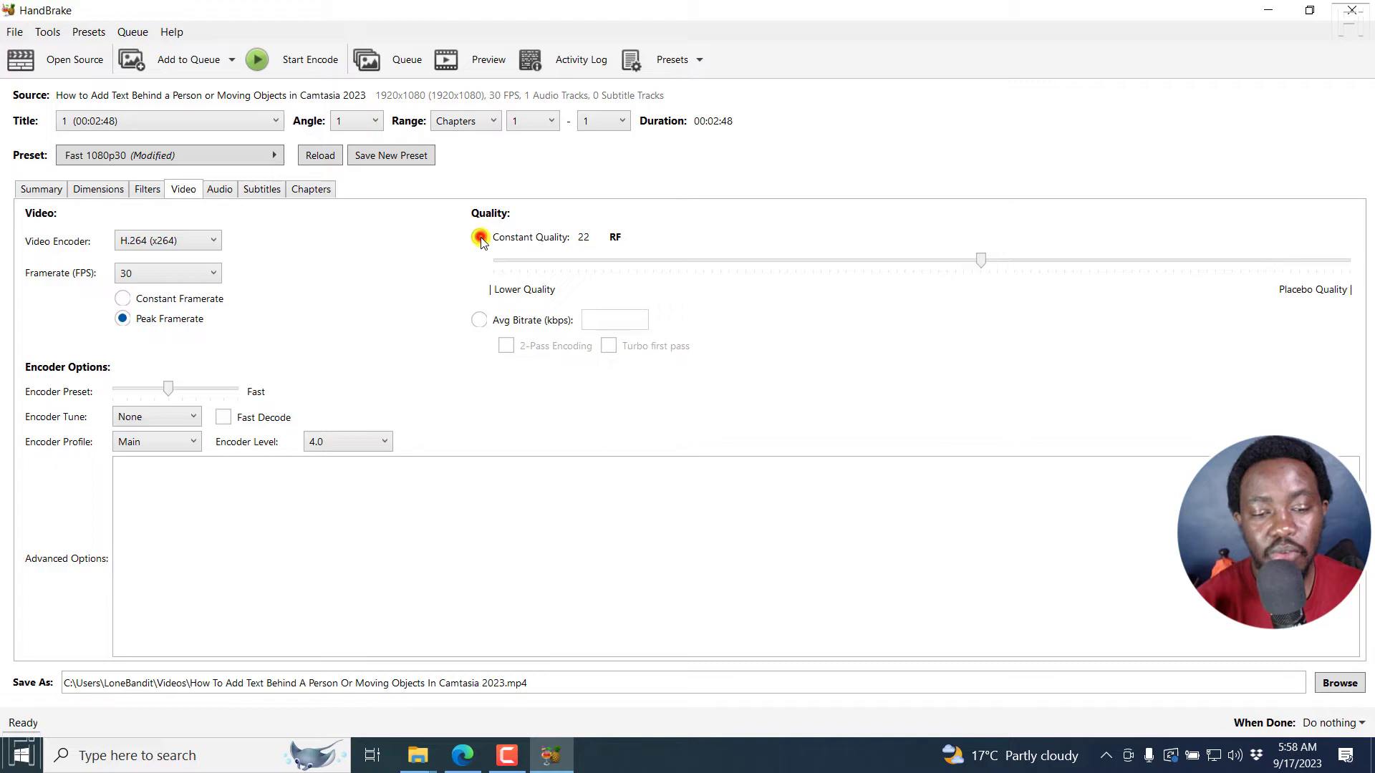
left_click(478, 237)
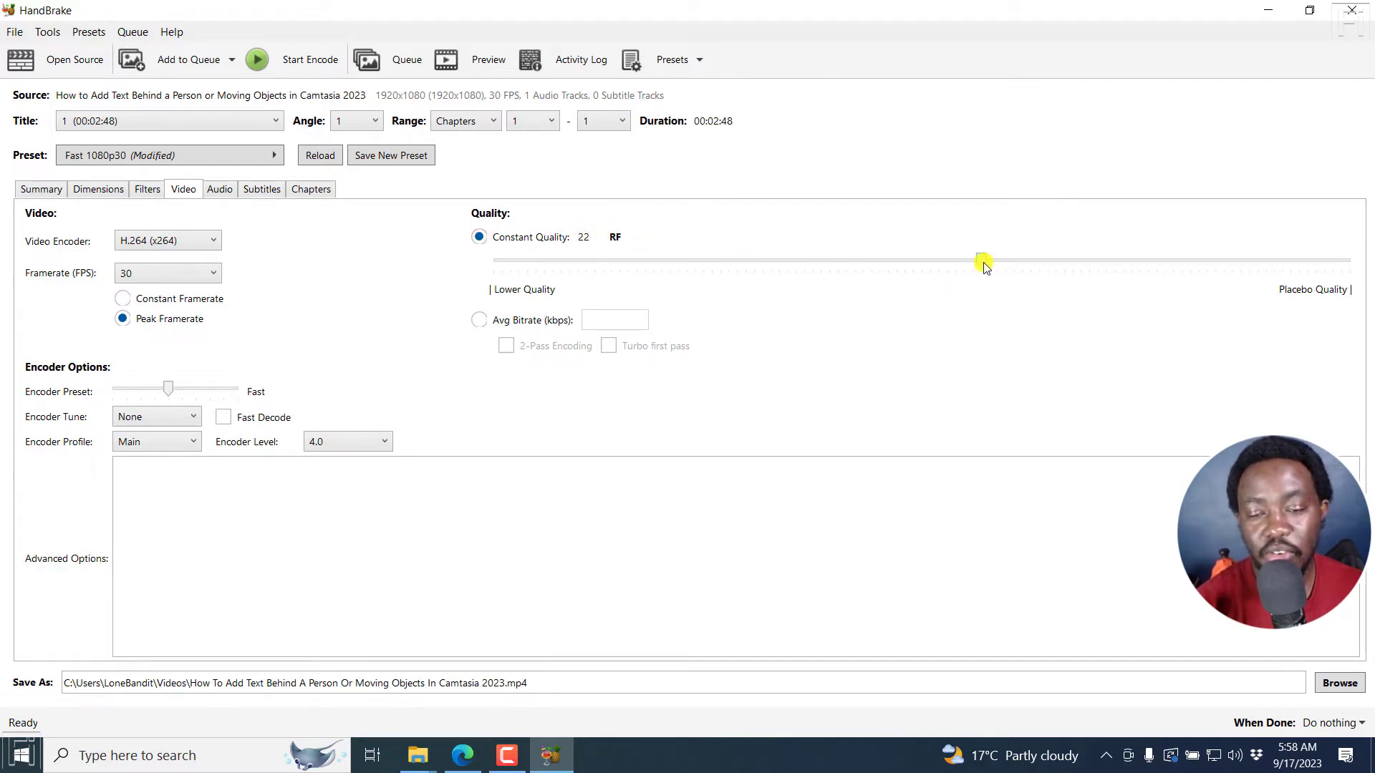
left_click_drag(982, 260, 1355, 261)
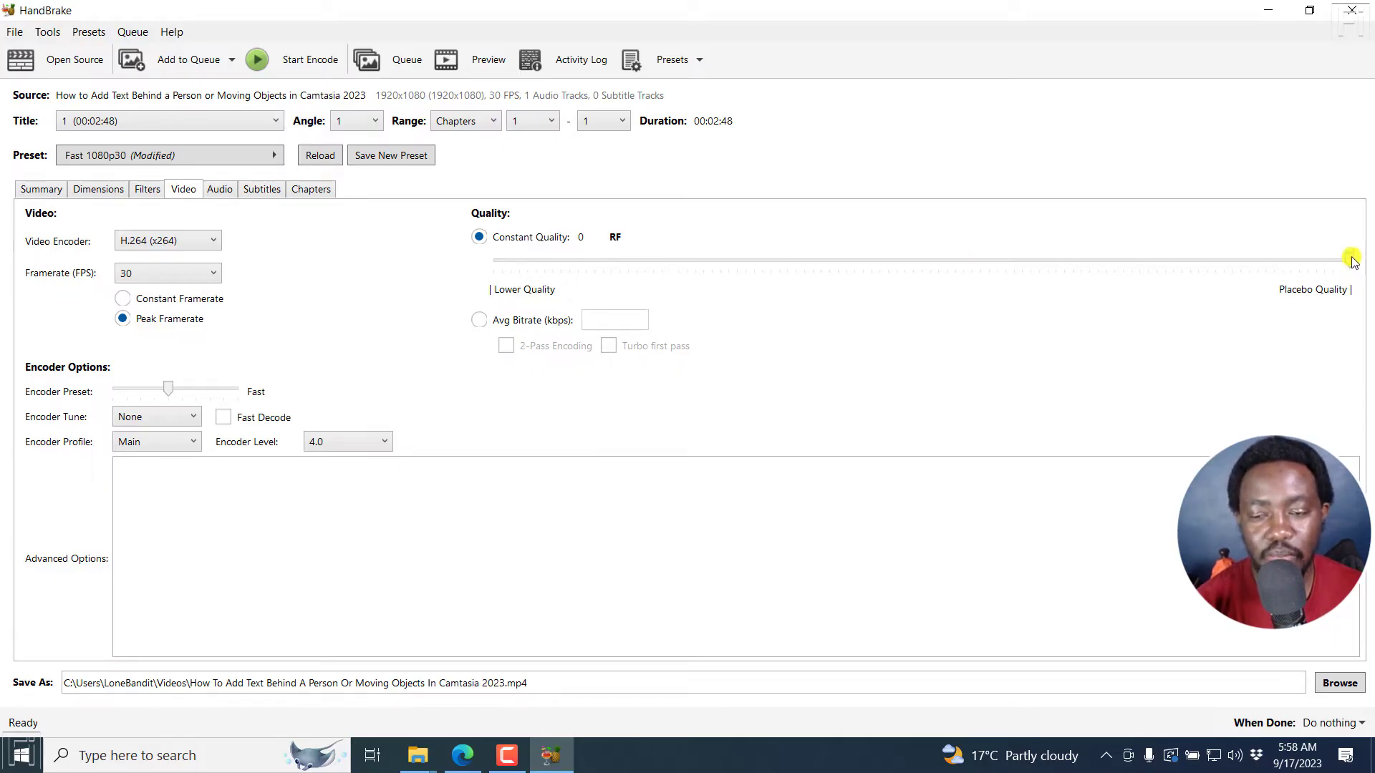
left_click_drag(1351, 259, 494, 260)
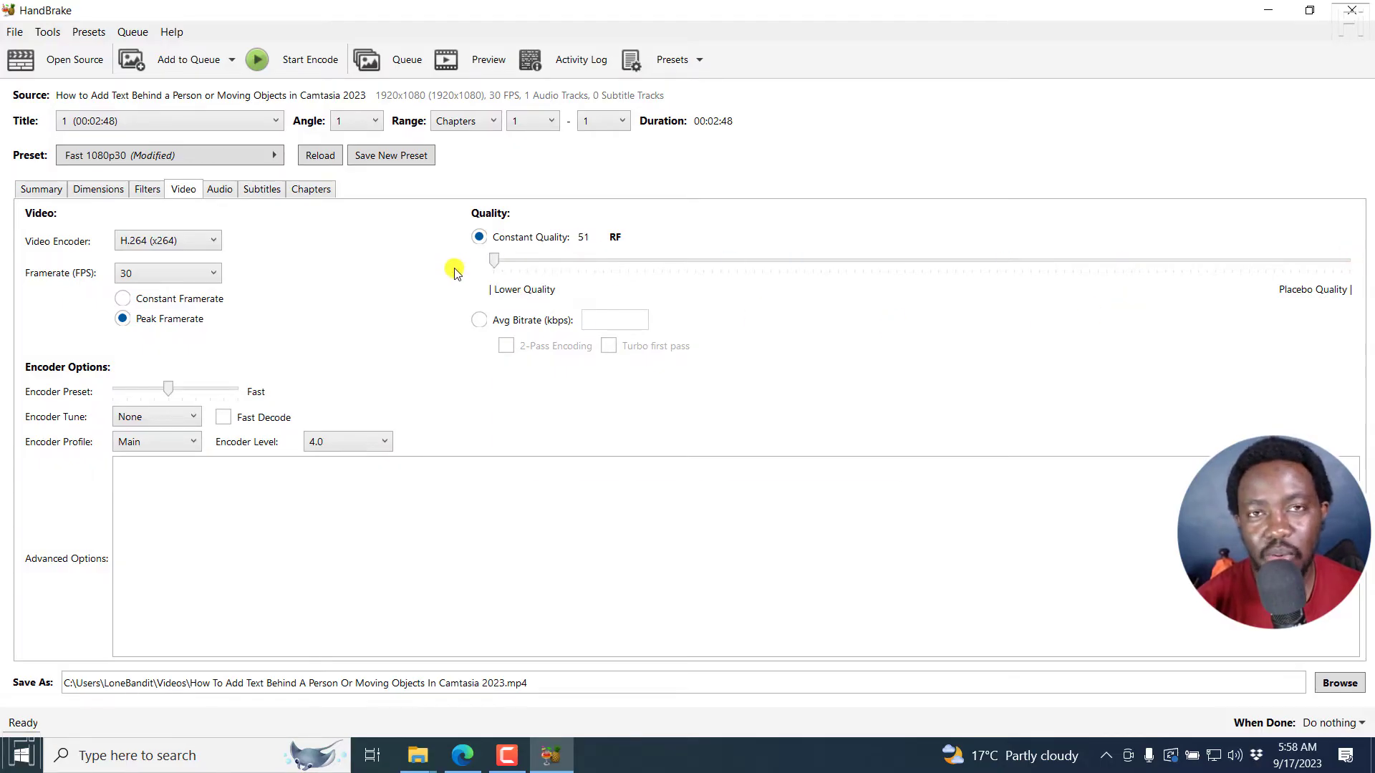
left_click_drag(494, 259, 955, 260)
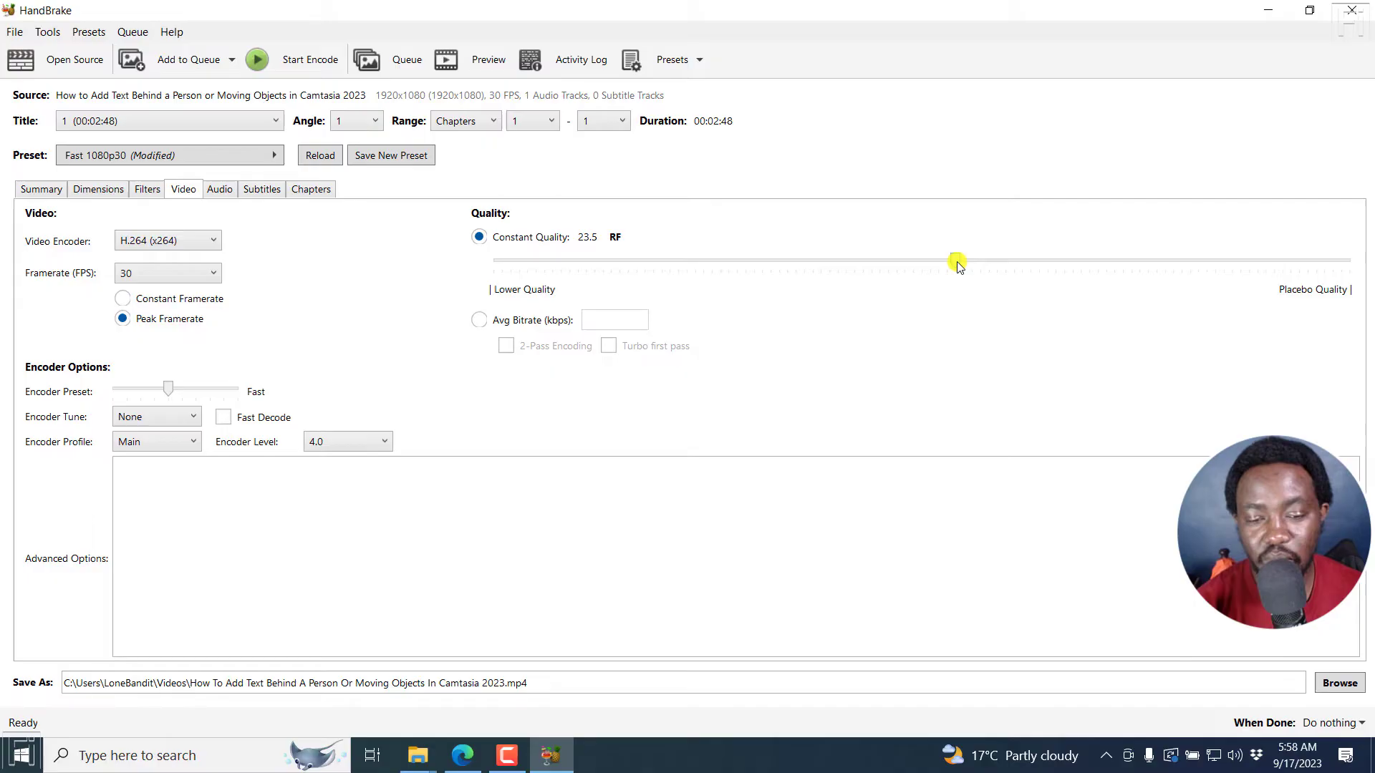
left_click_drag(956, 260, 979, 261)
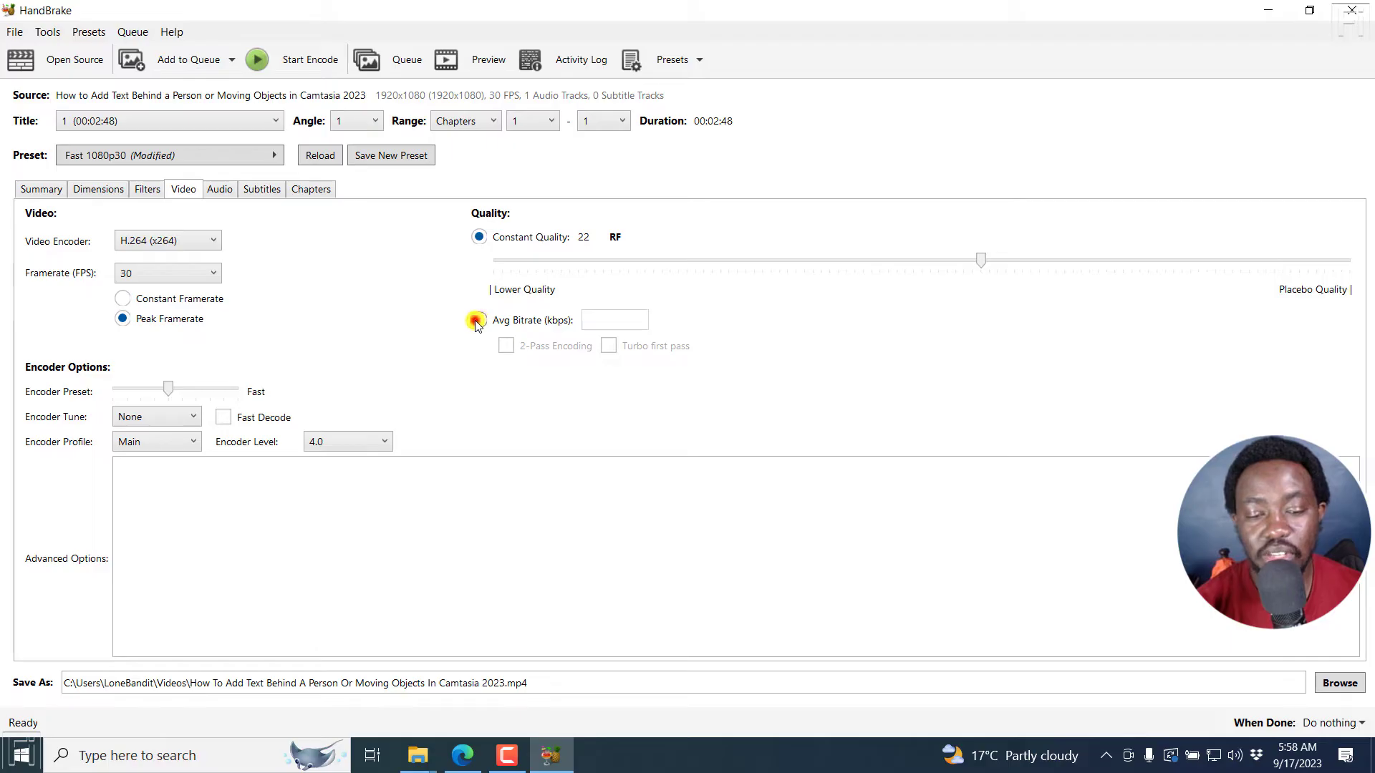
- Compare Avg Bitrate, keep Constant Quality, and review the English AAC stereo audio track
left_click(478, 319)
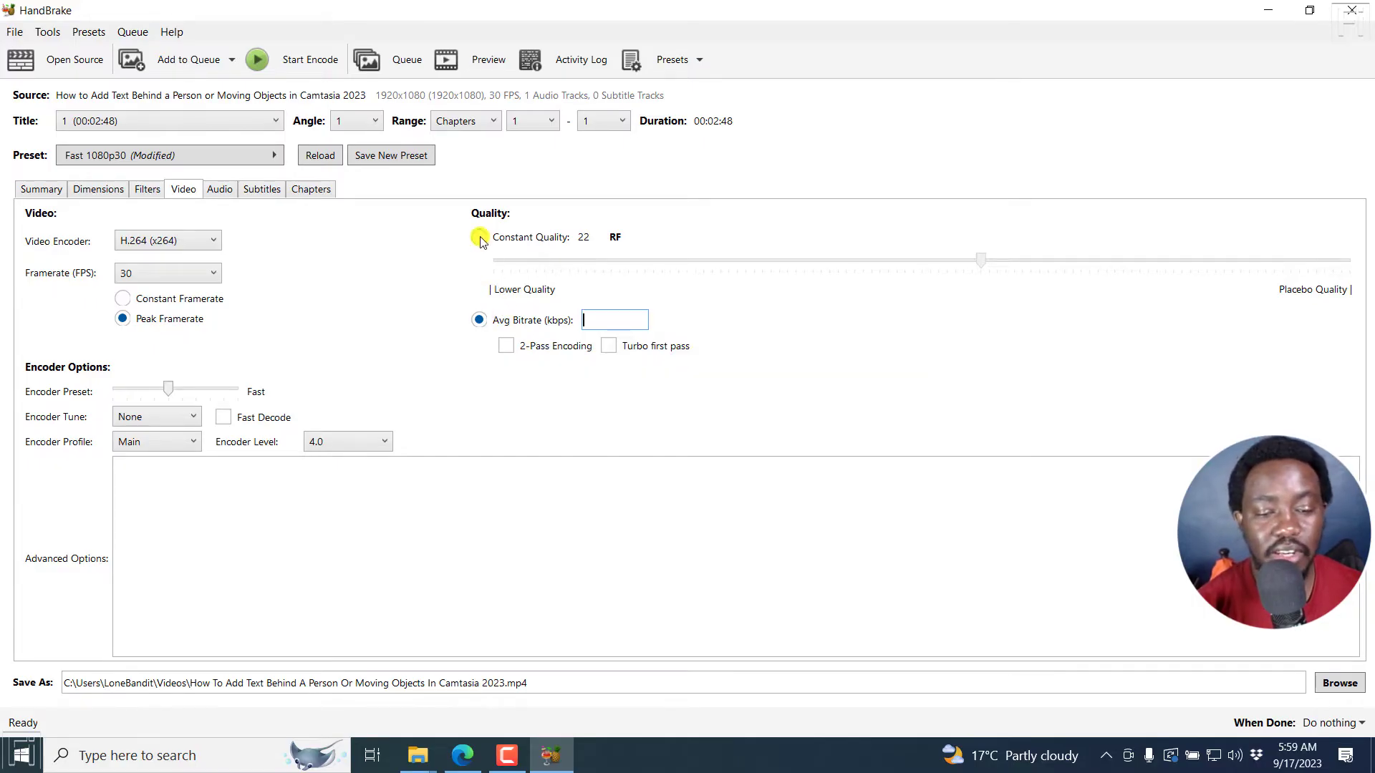
left_click(479, 237)
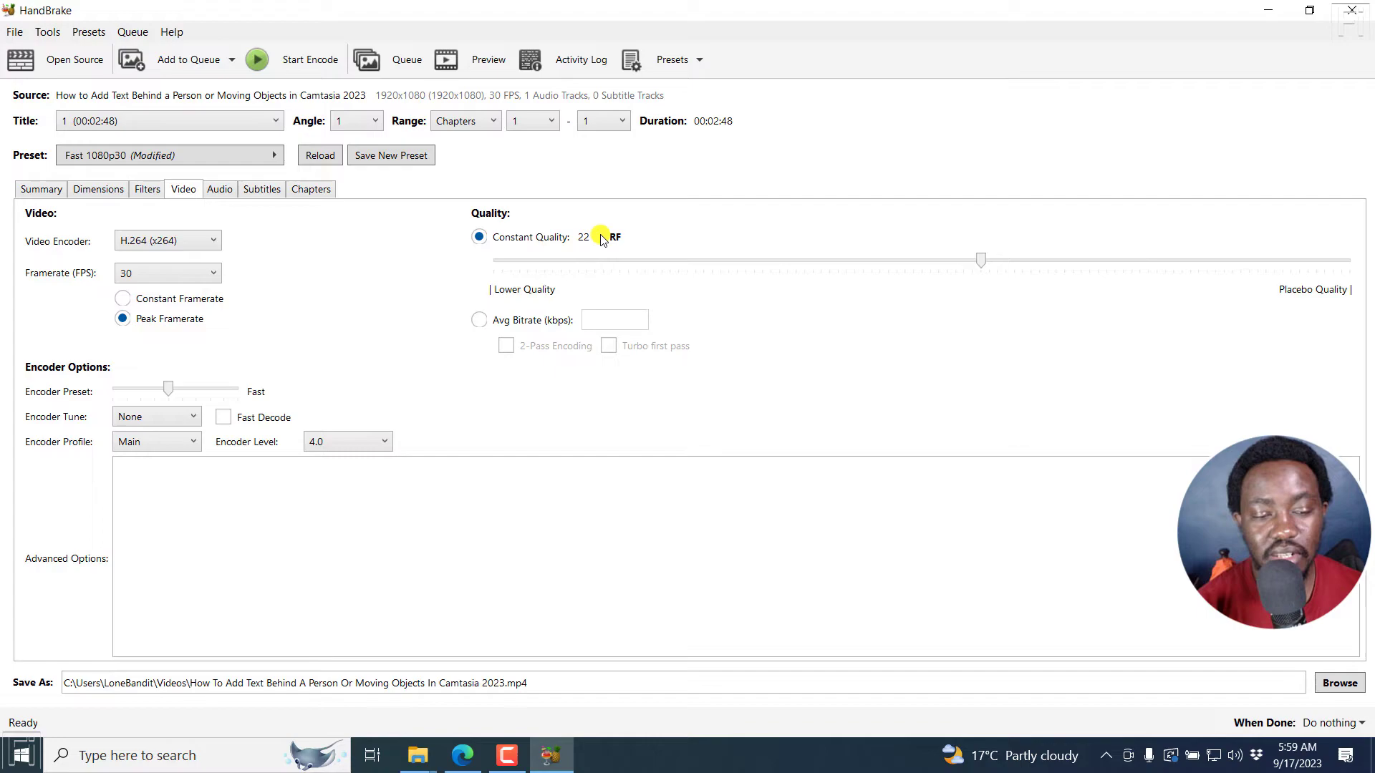
left_click(219, 189)
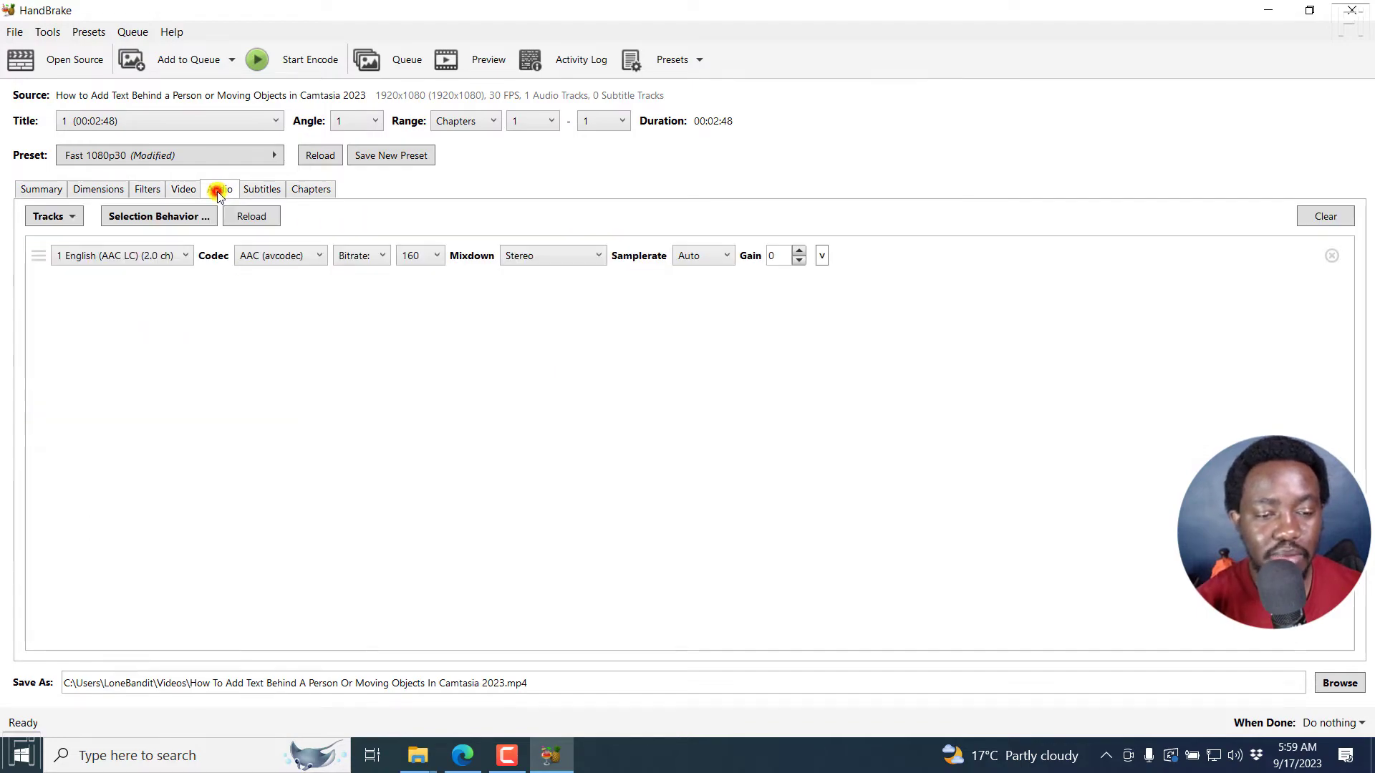
left_click(219, 189)
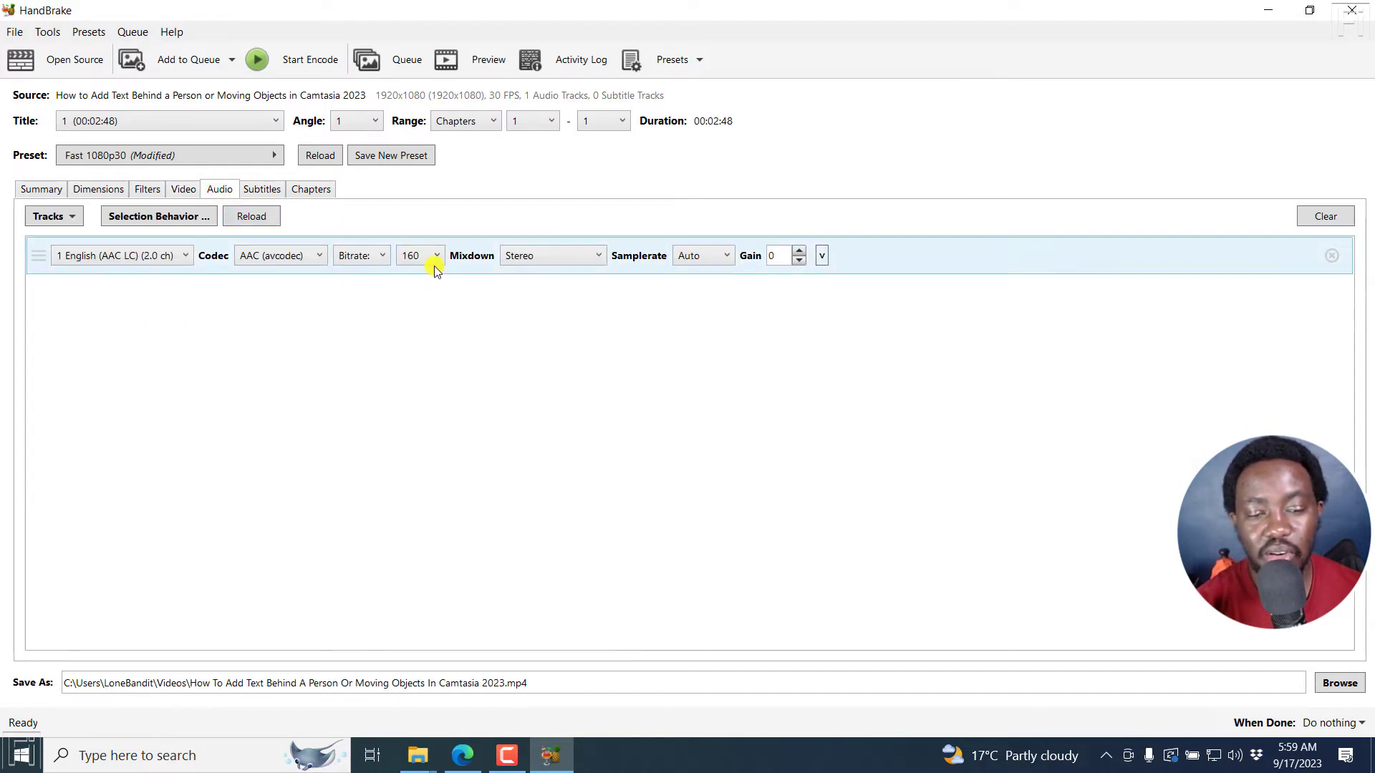
mouse_move(456, 218)
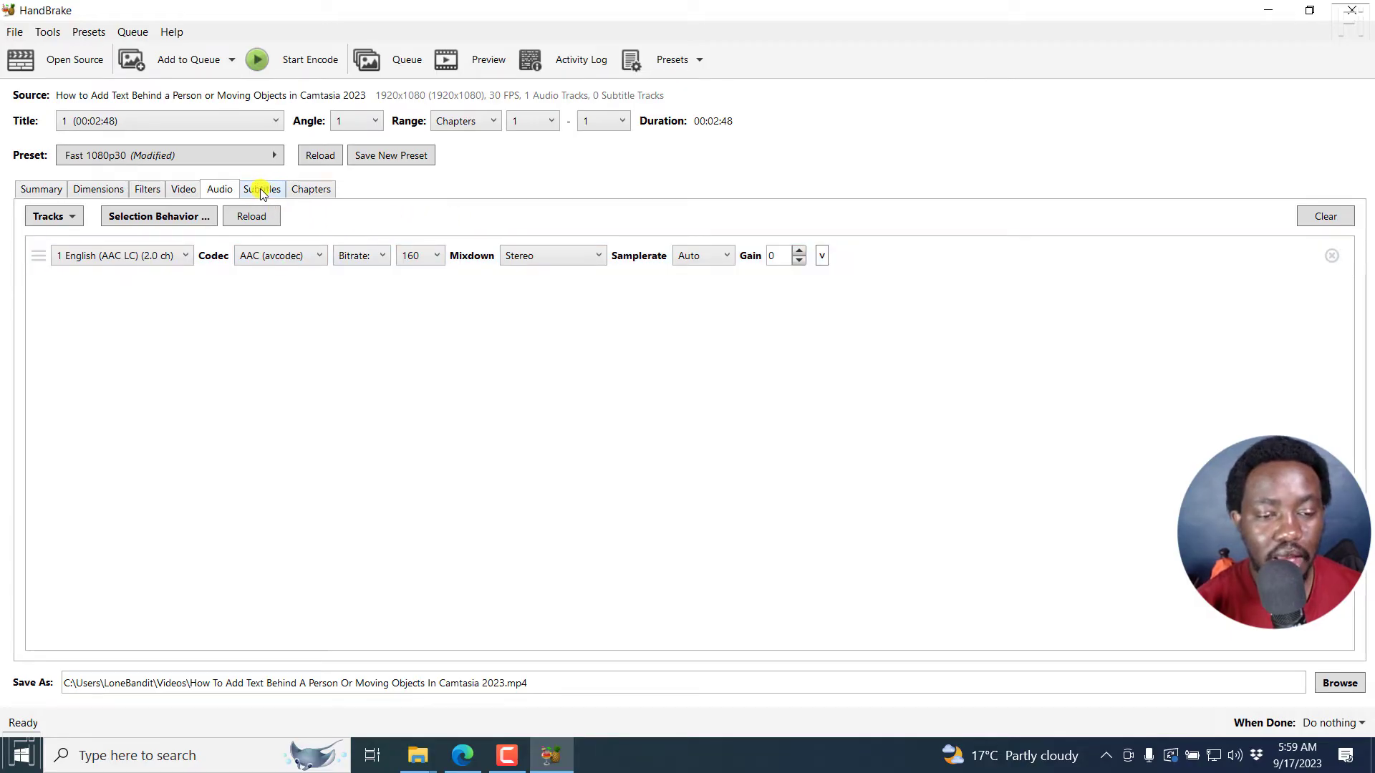
- Import the English SRT file from the Timecodes folder as a new subtitle track
left_click(261, 189)
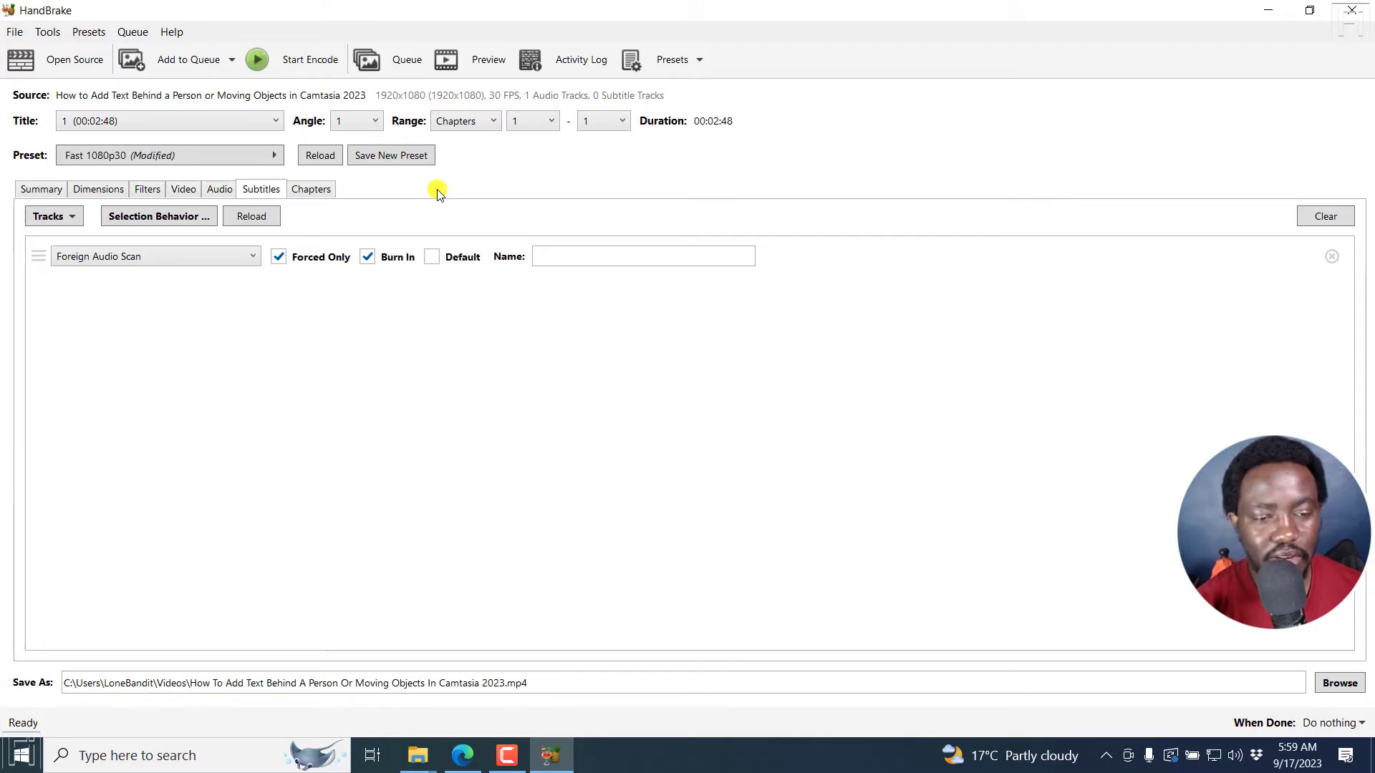
mouse_move(338, 227)
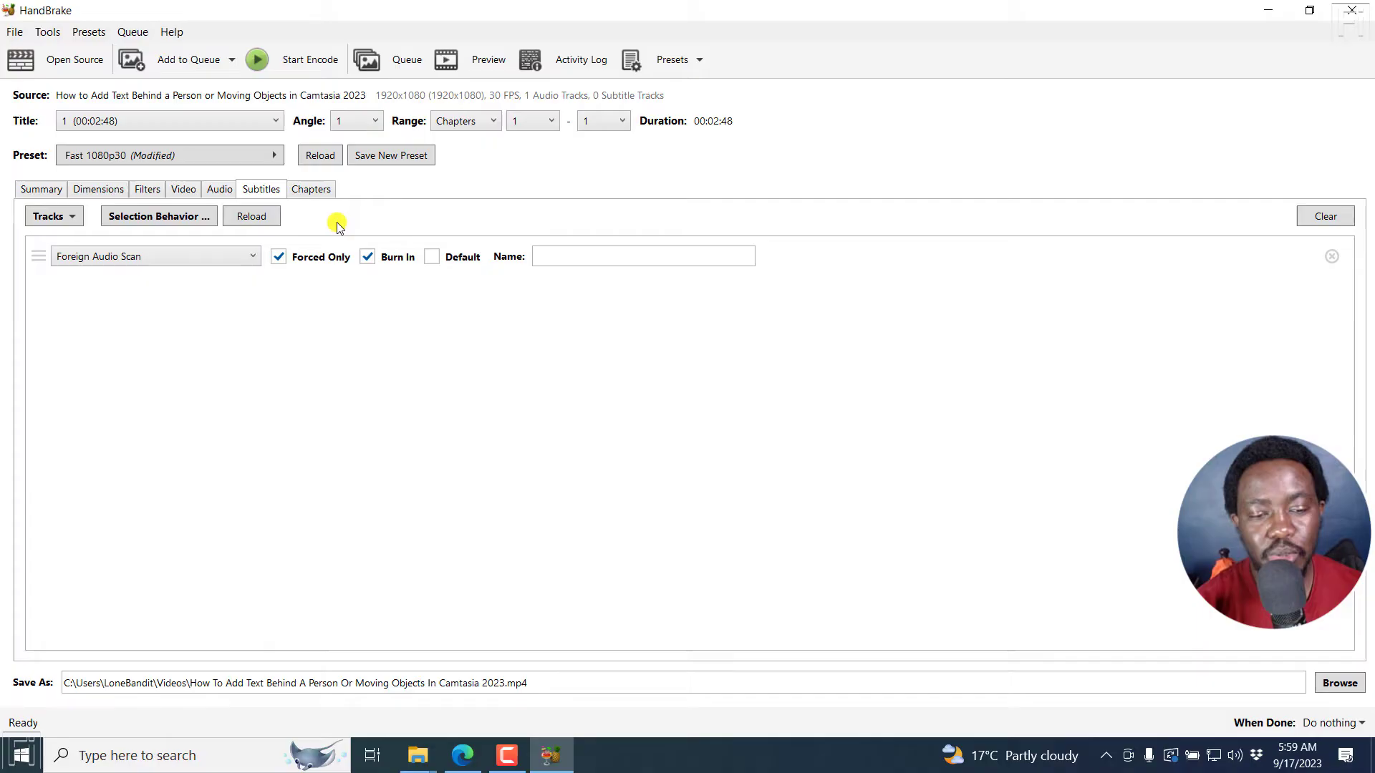
mouse_move(298, 217)
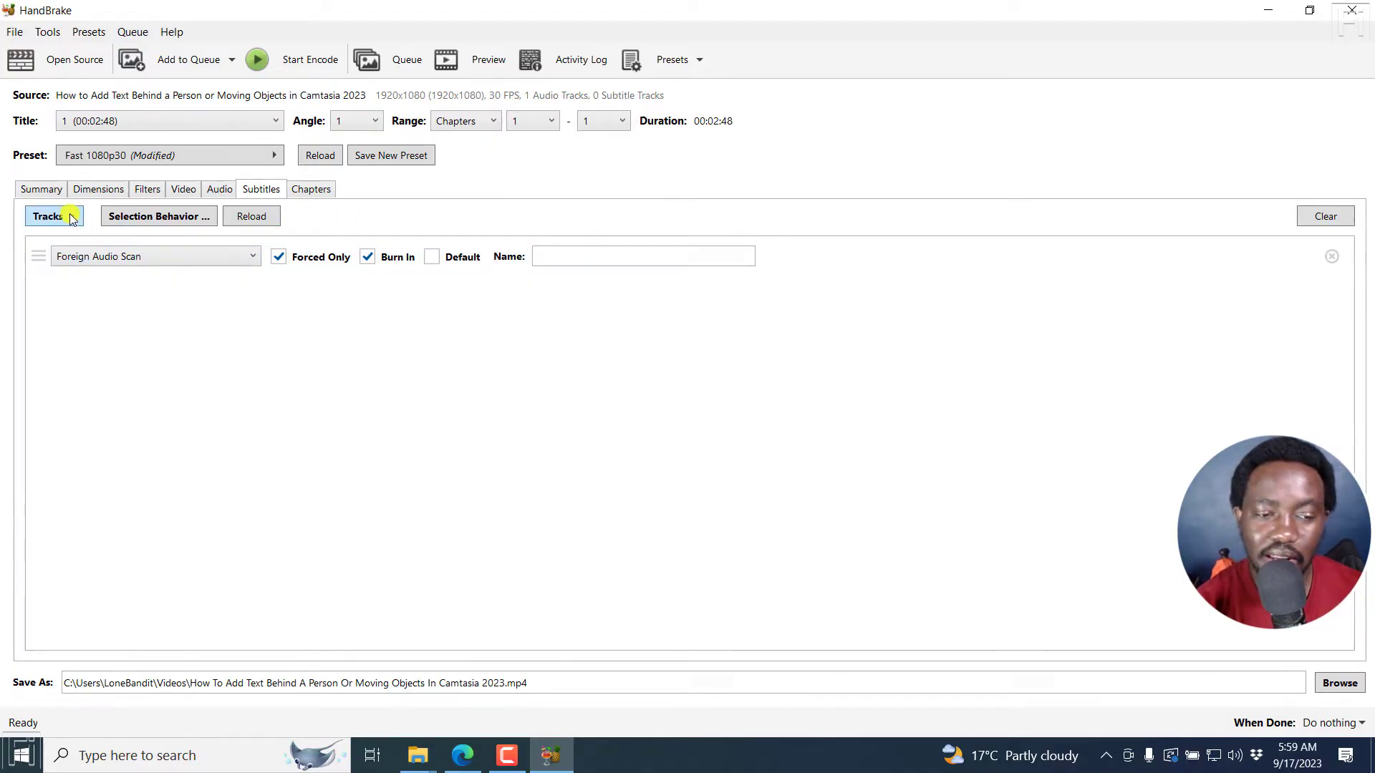
left_click(48, 216)
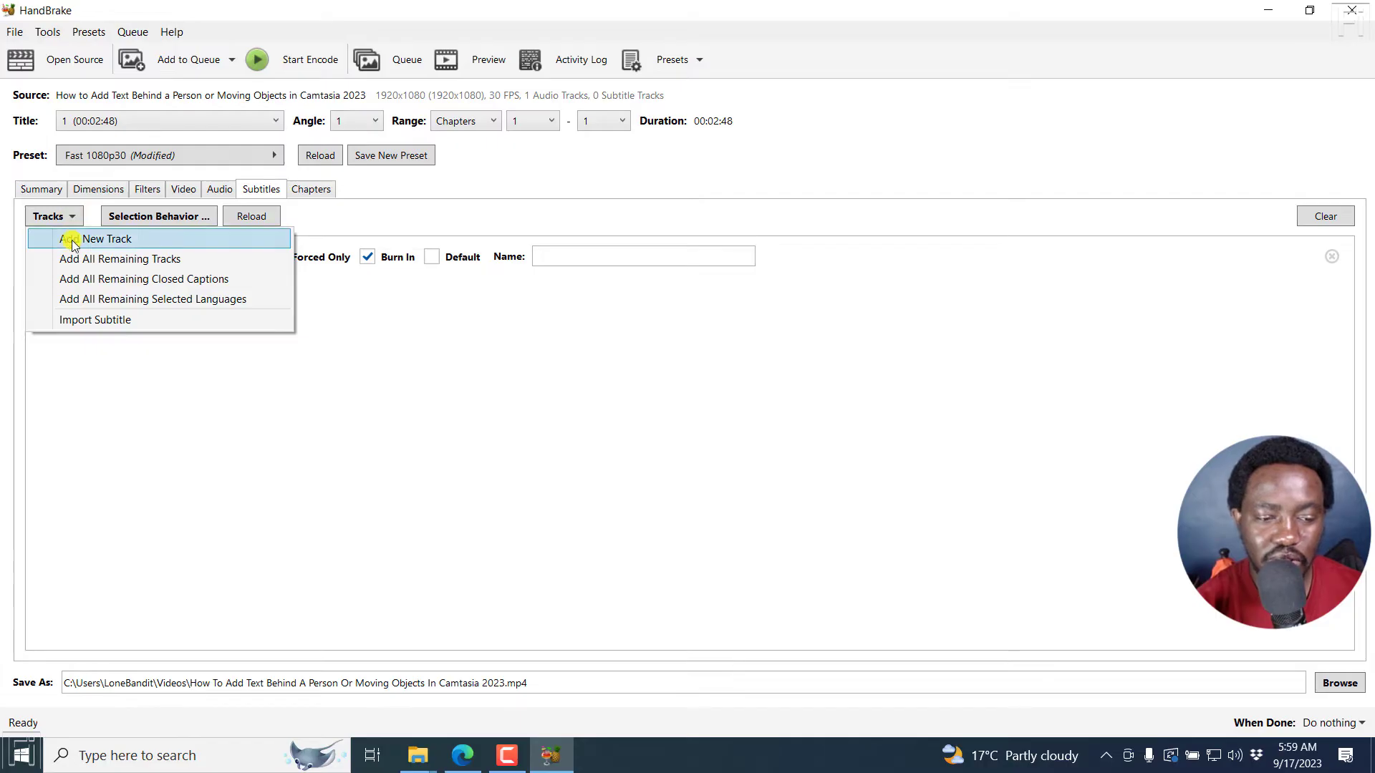
mouse_move(95, 319)
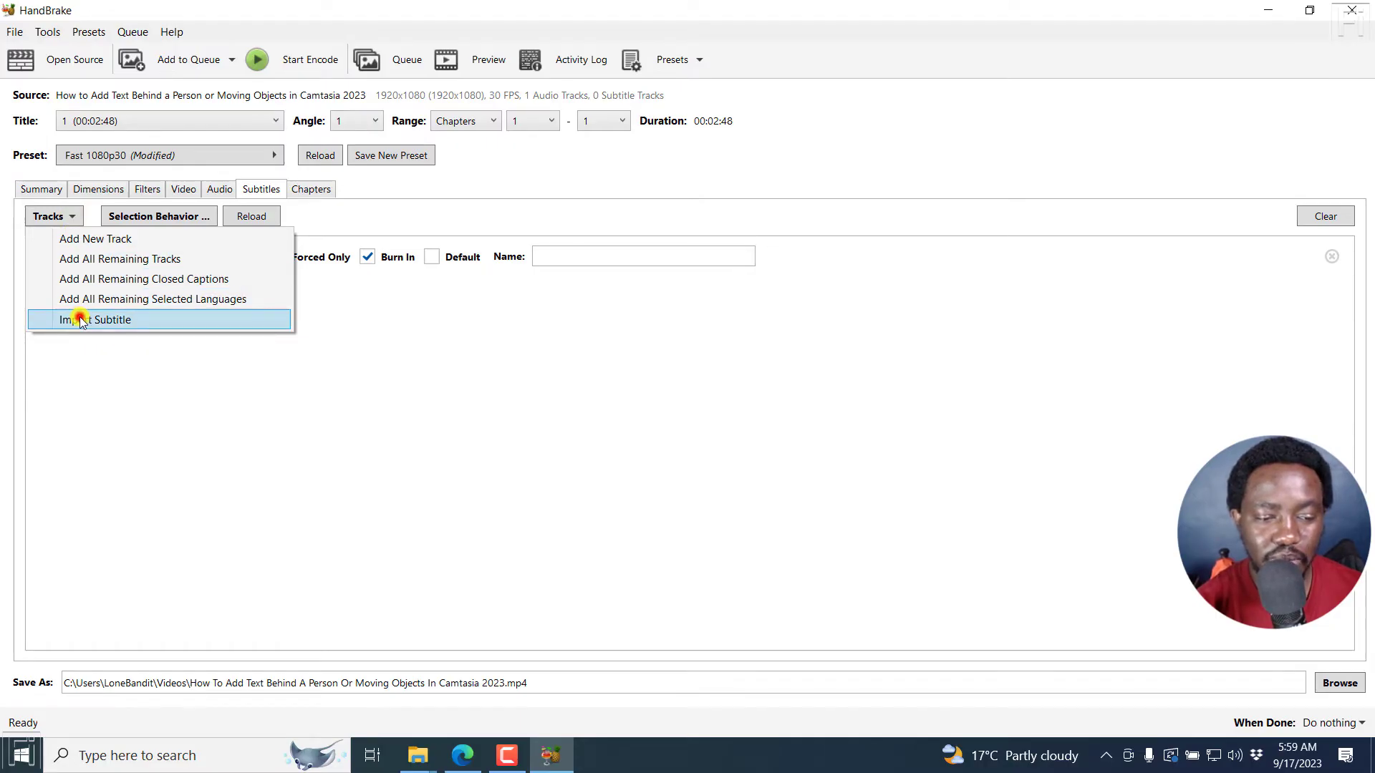
left_click(96, 319)
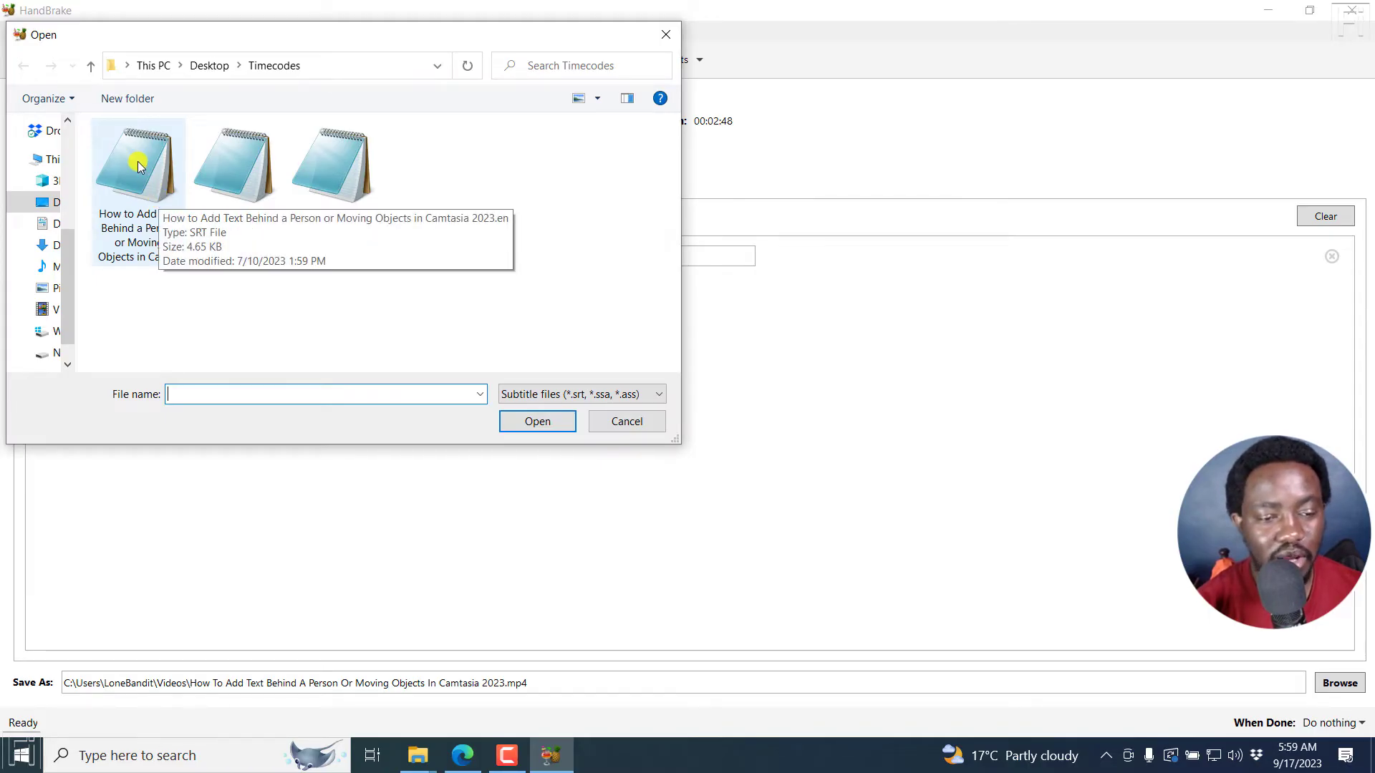
left_click(137, 162)
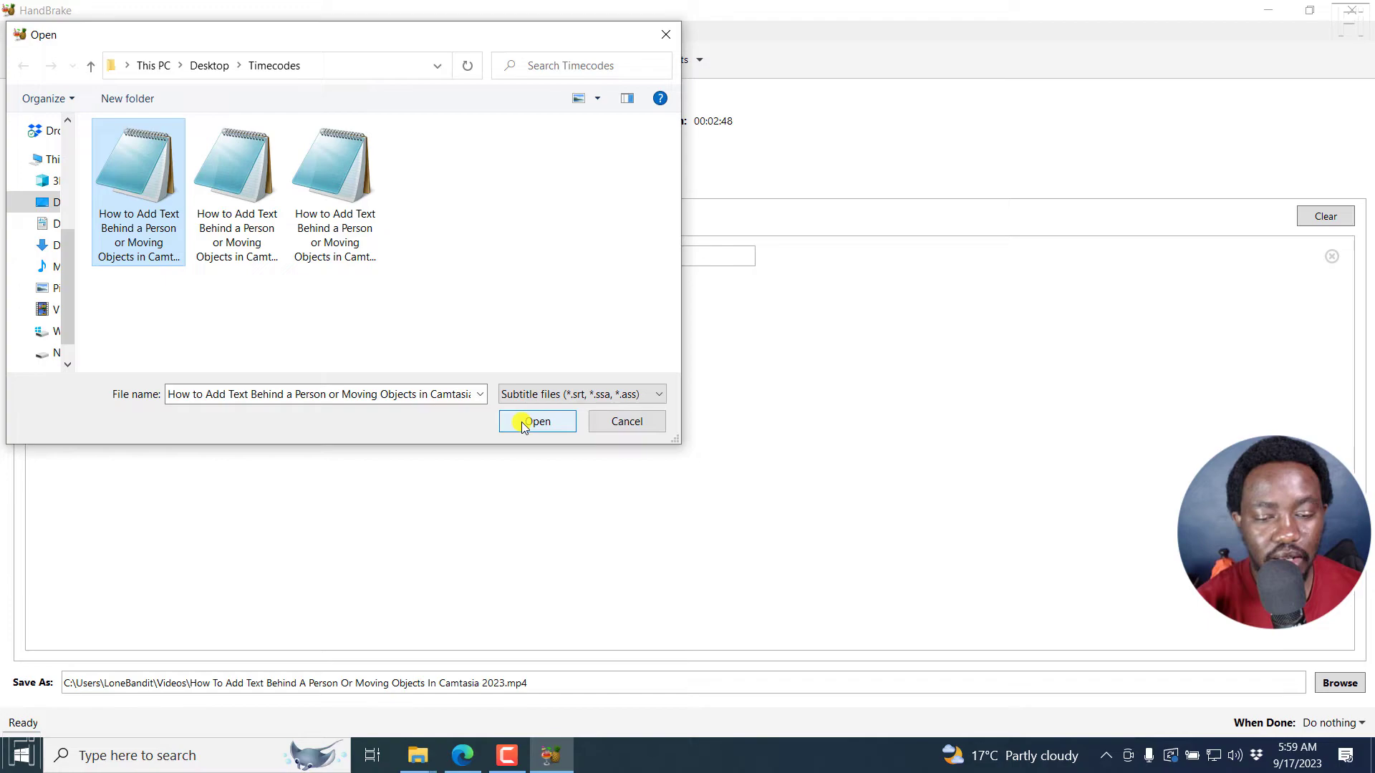
left_click(536, 421)
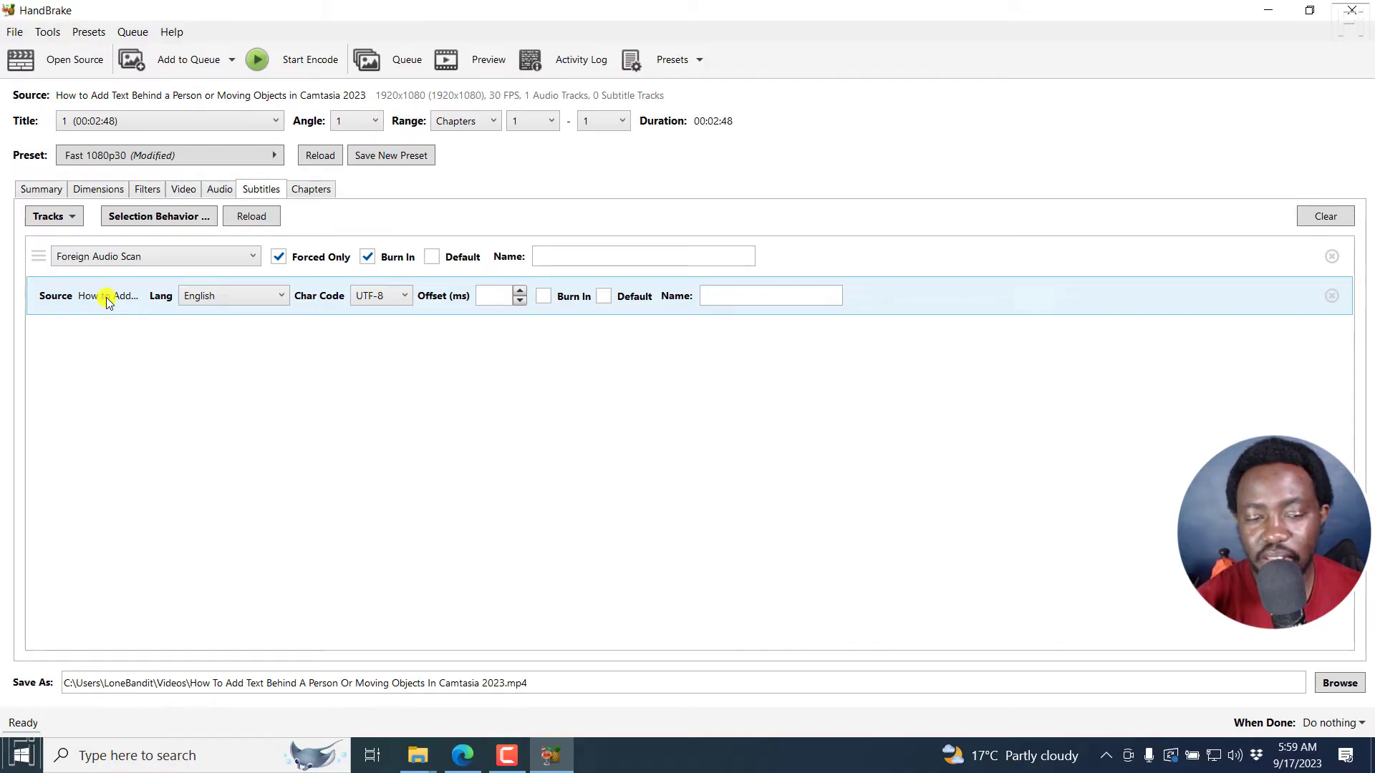
mouse_move(165, 287)
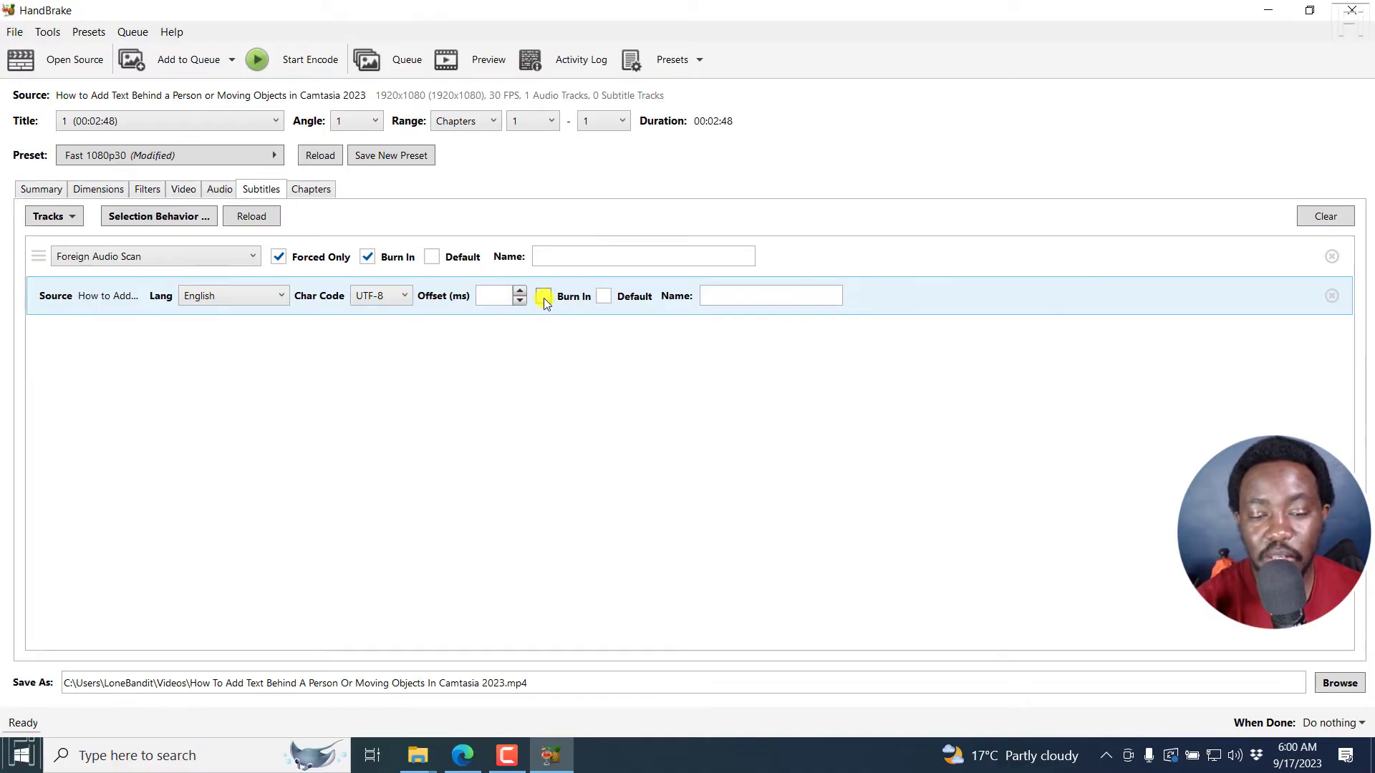
- Set the imported English SRT subtitle track to Burn In
left_click(543, 295)
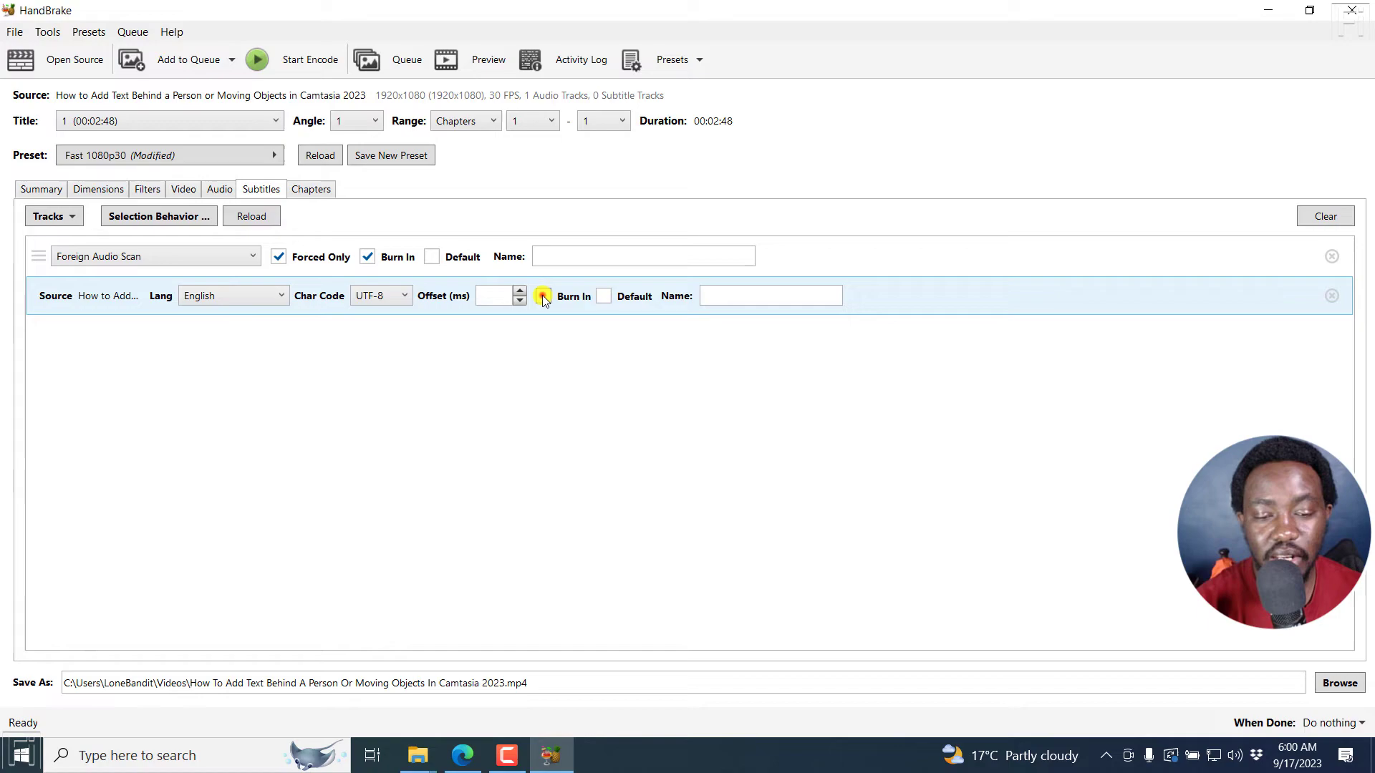
left_click(543, 296)
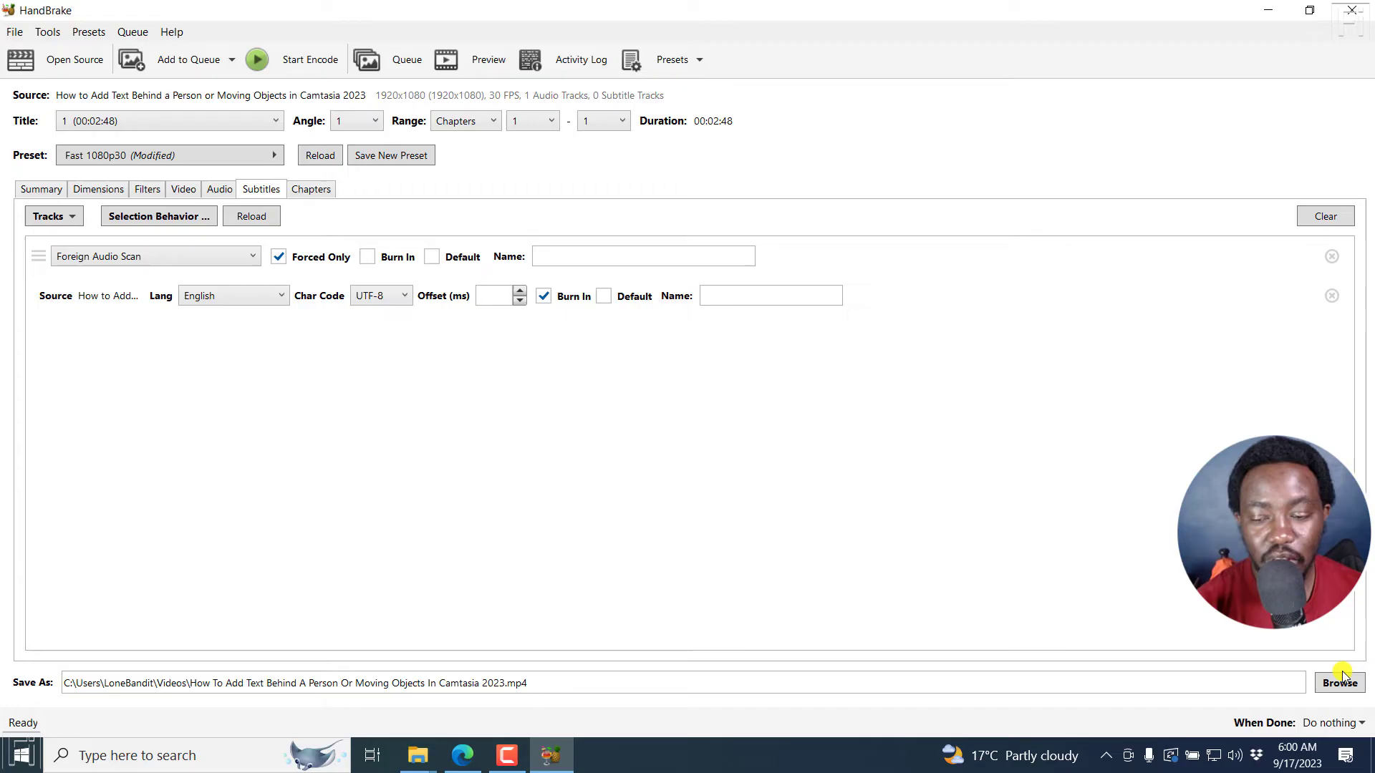
mouse_move(233, 662)
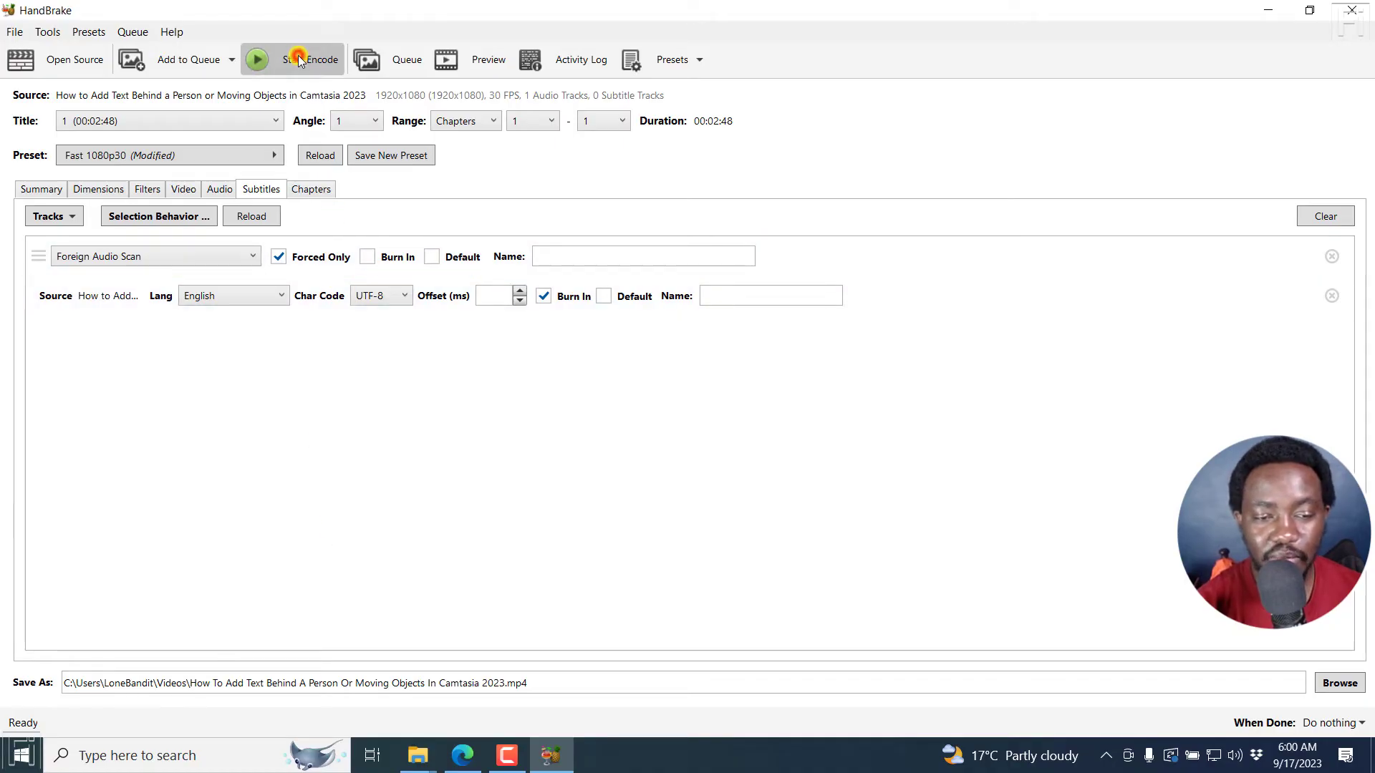
- Encode the video to MP4 in the Videos folder with the subtitle burned in
left_click(307, 59)
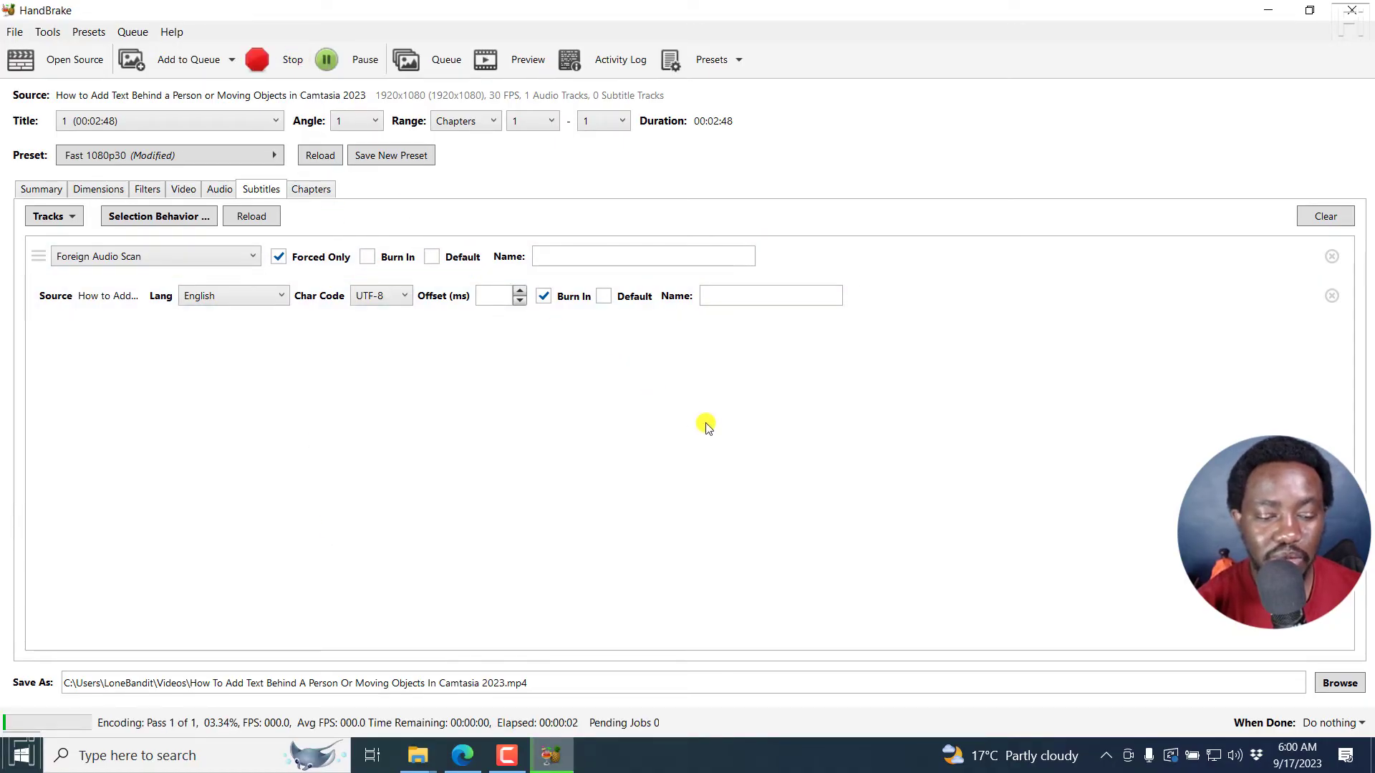
mouse_move(518, 466)
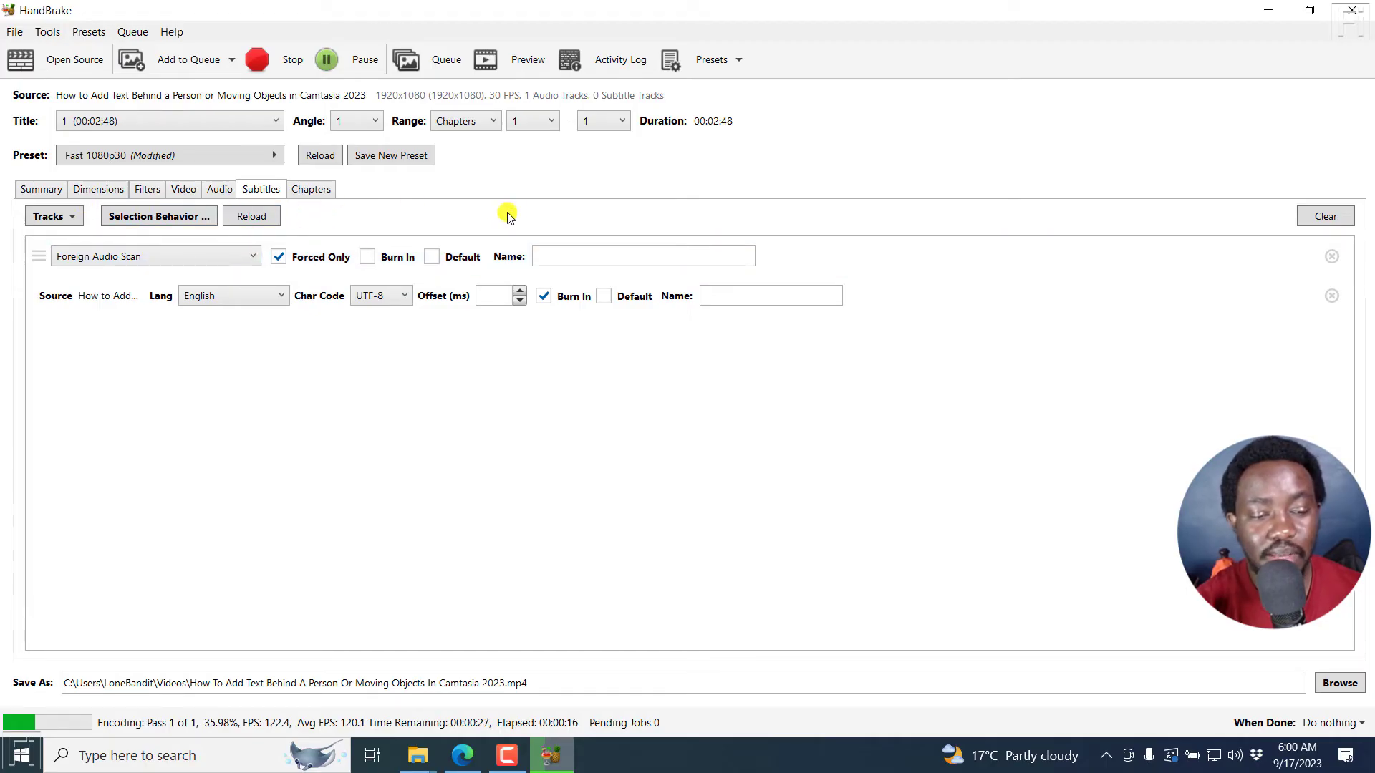
mouse_move(105, 341)
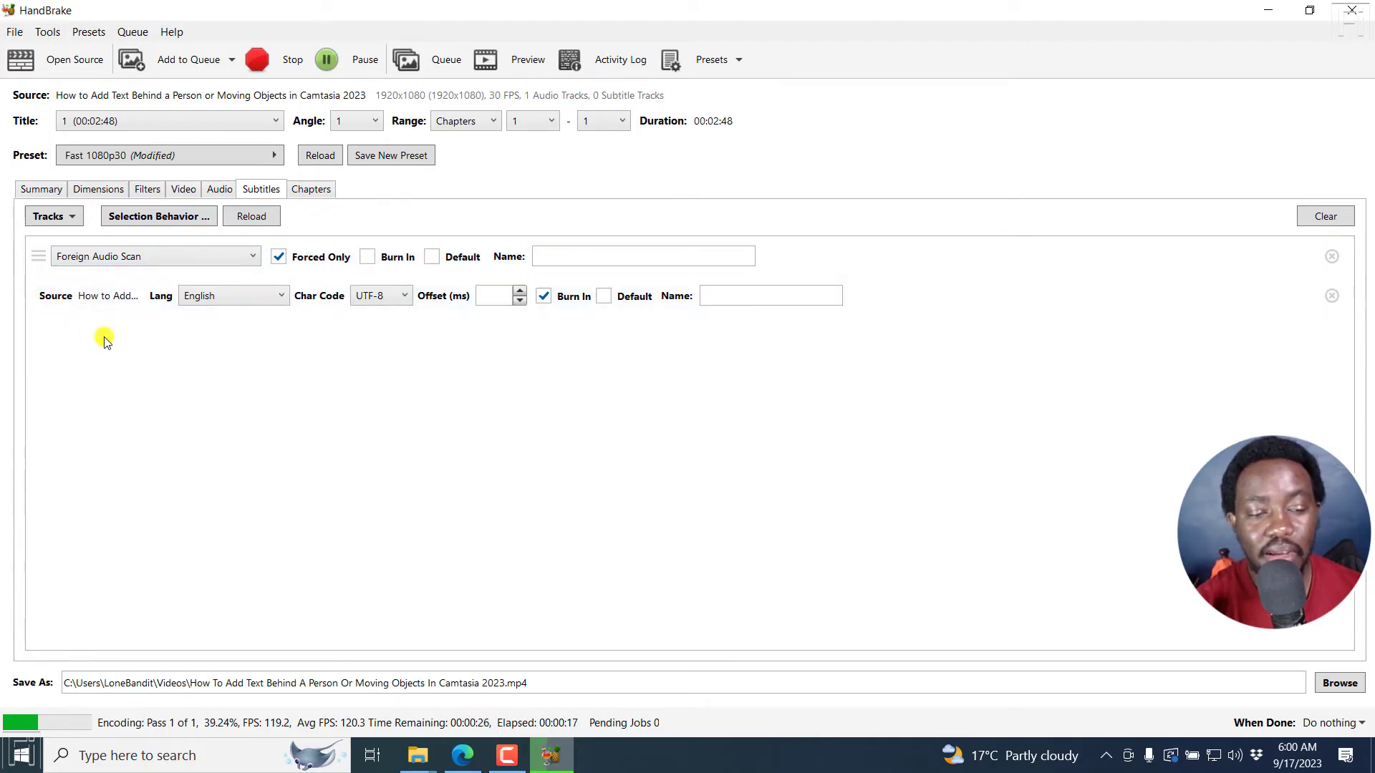
left_click(100, 295)
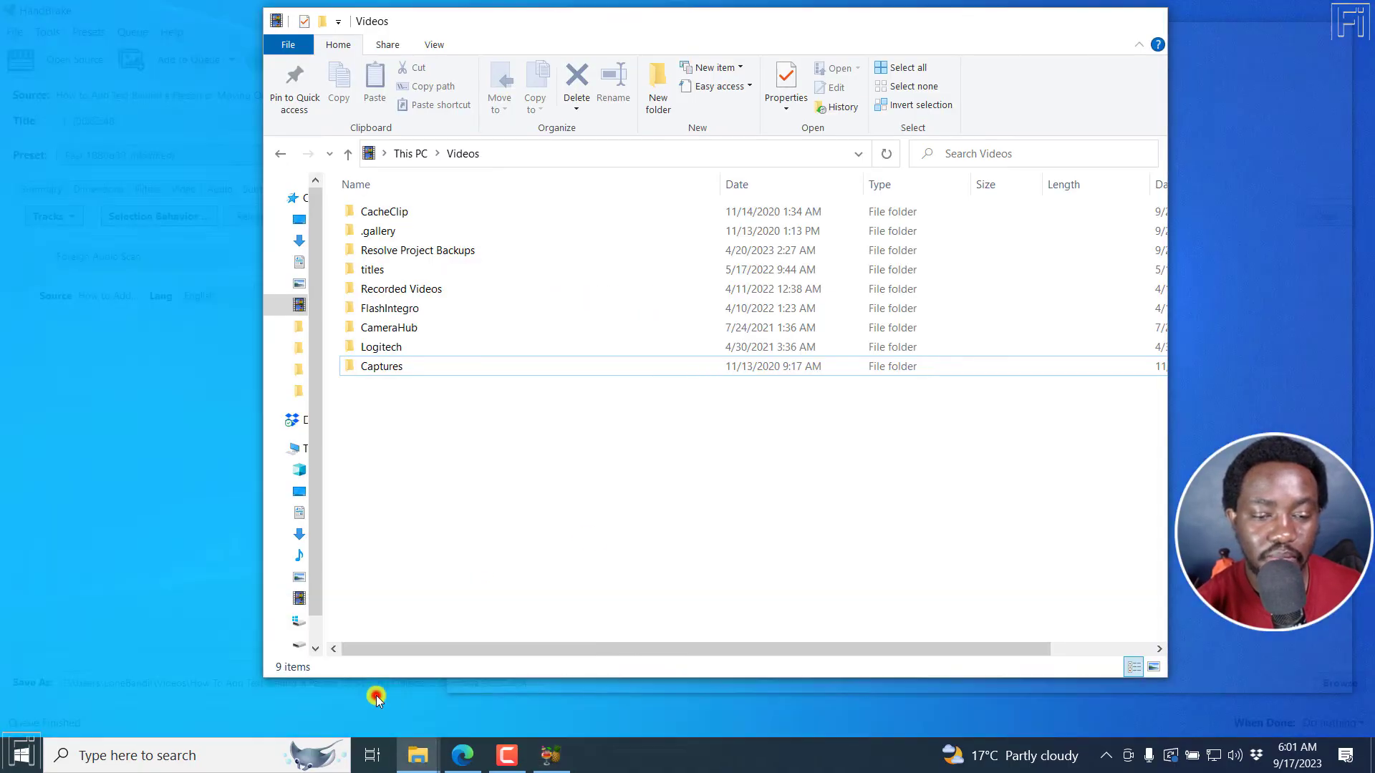
- Play the encoded MP4 from the Videos folder in VLC
left_click(521, 386)
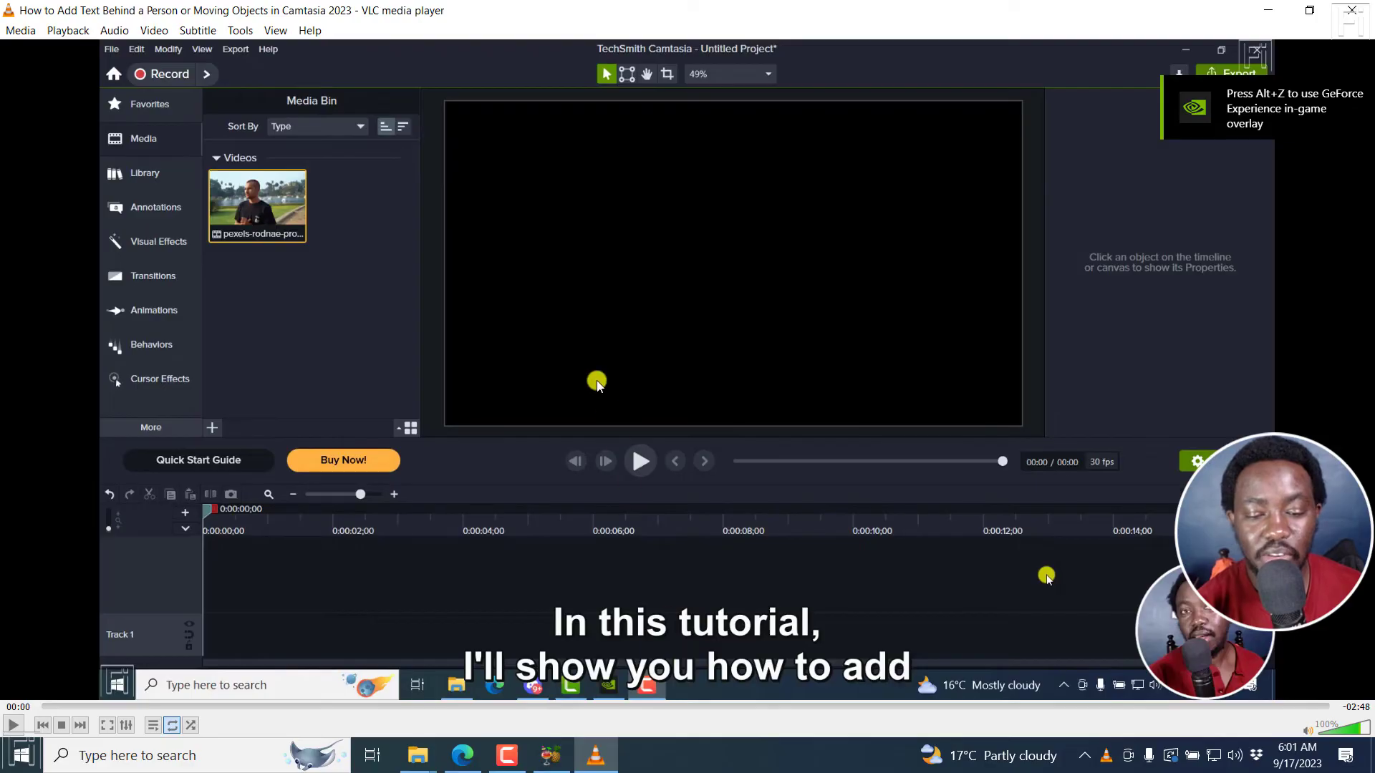
- Confirm in VLC that Sub Track is greyed out and captions are burned into the picture
right_click(596, 384)
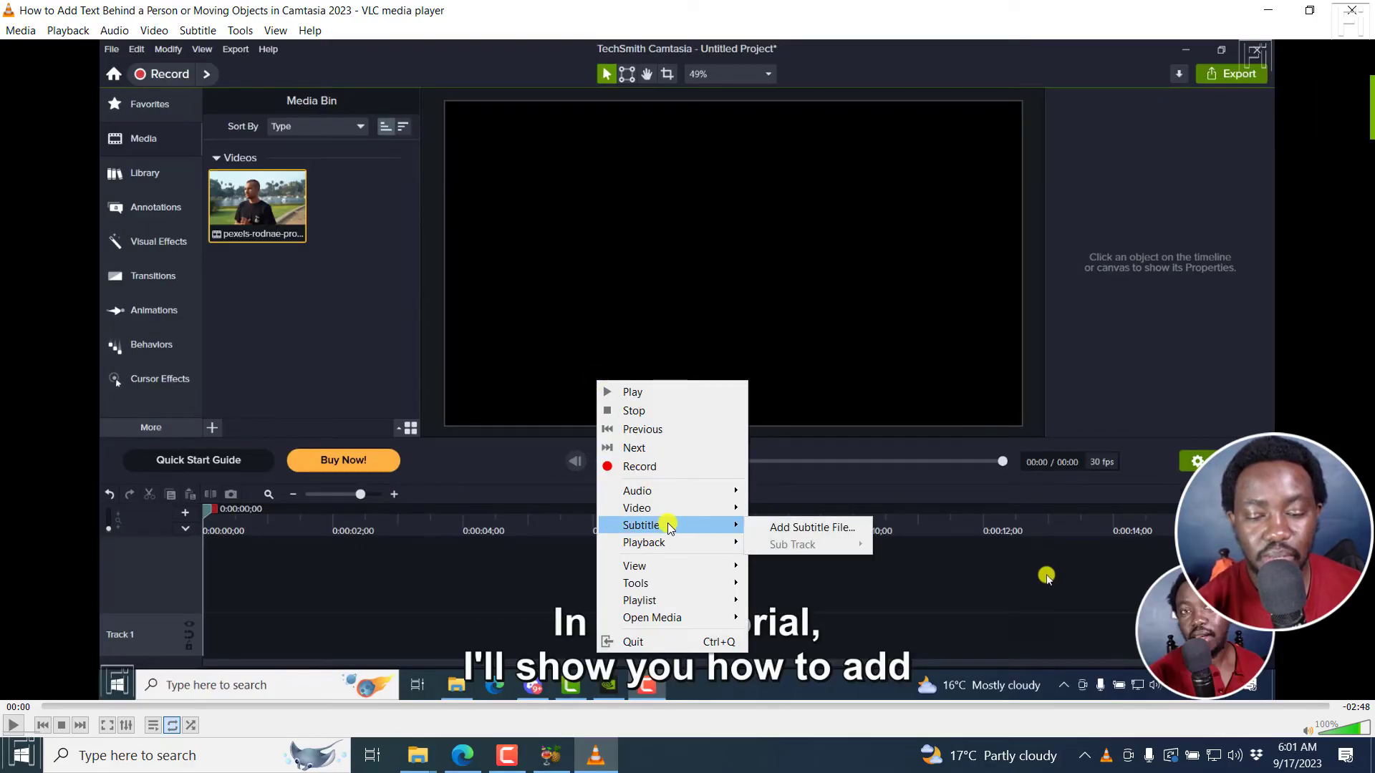
left_click(877, 370)
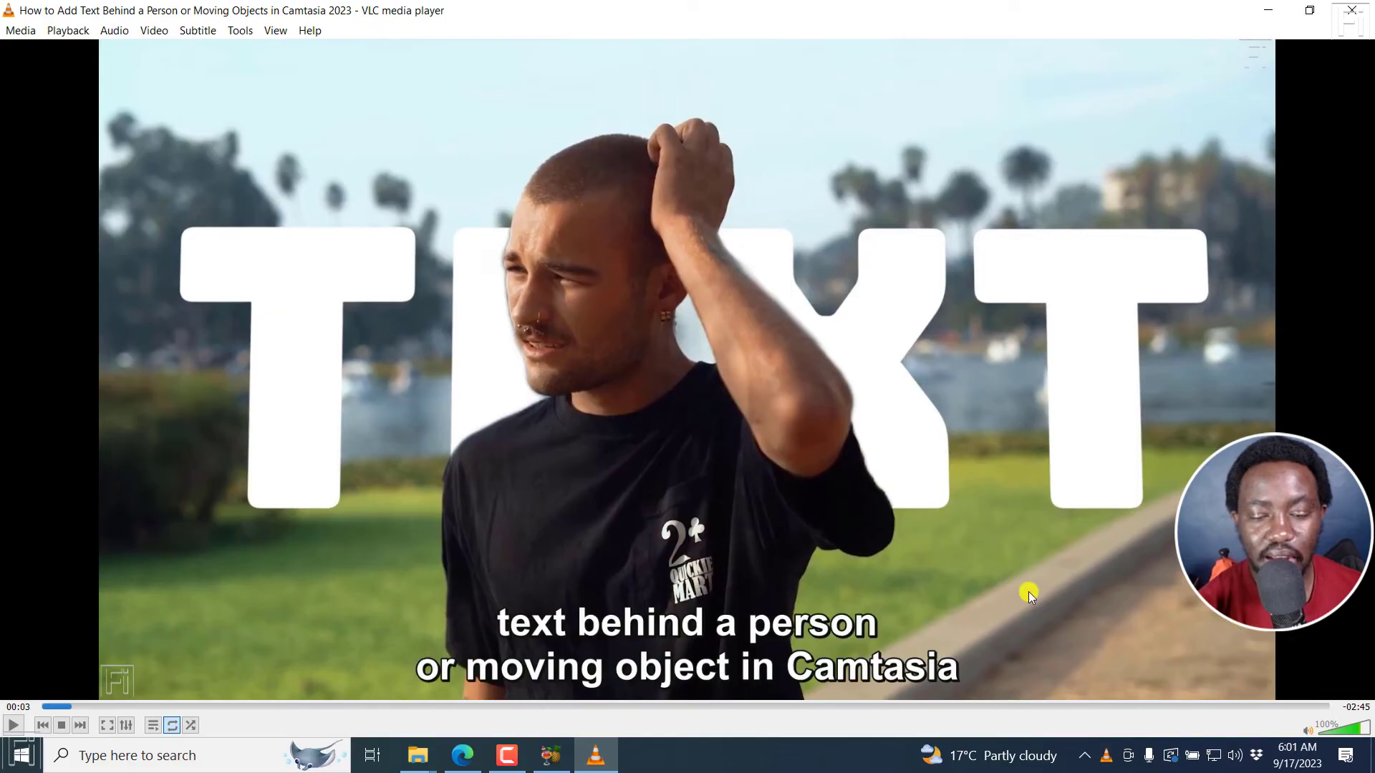
mouse_move(926, 638)
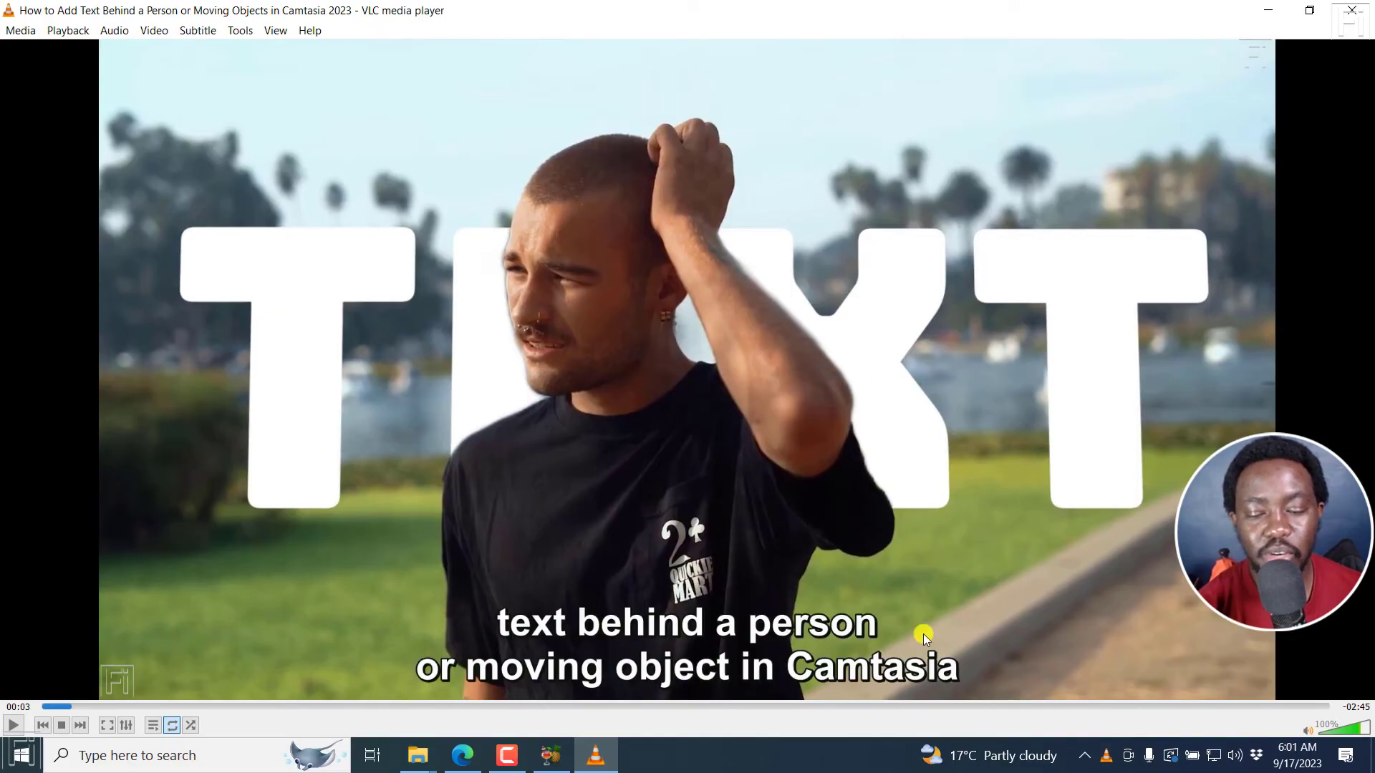
mouse_move(815, 662)
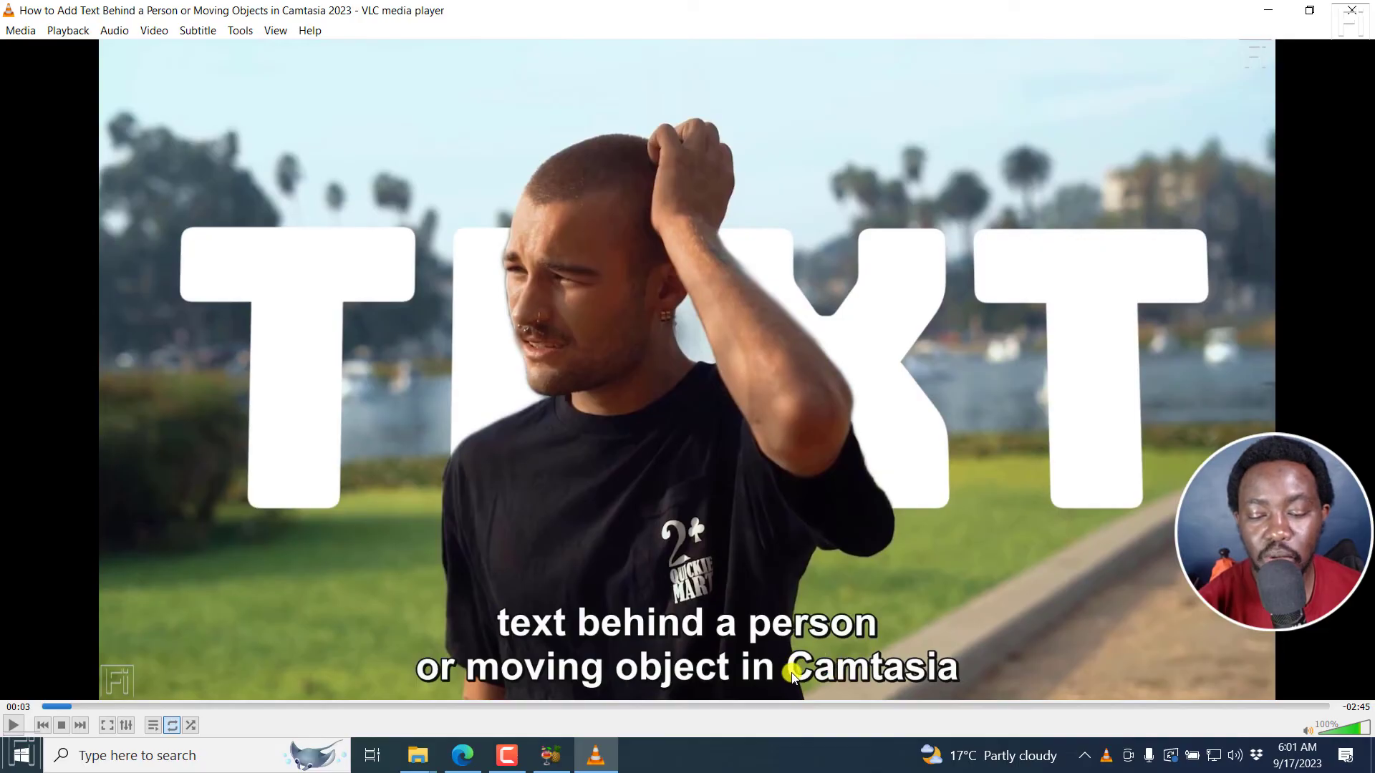
mouse_move(948, 649)
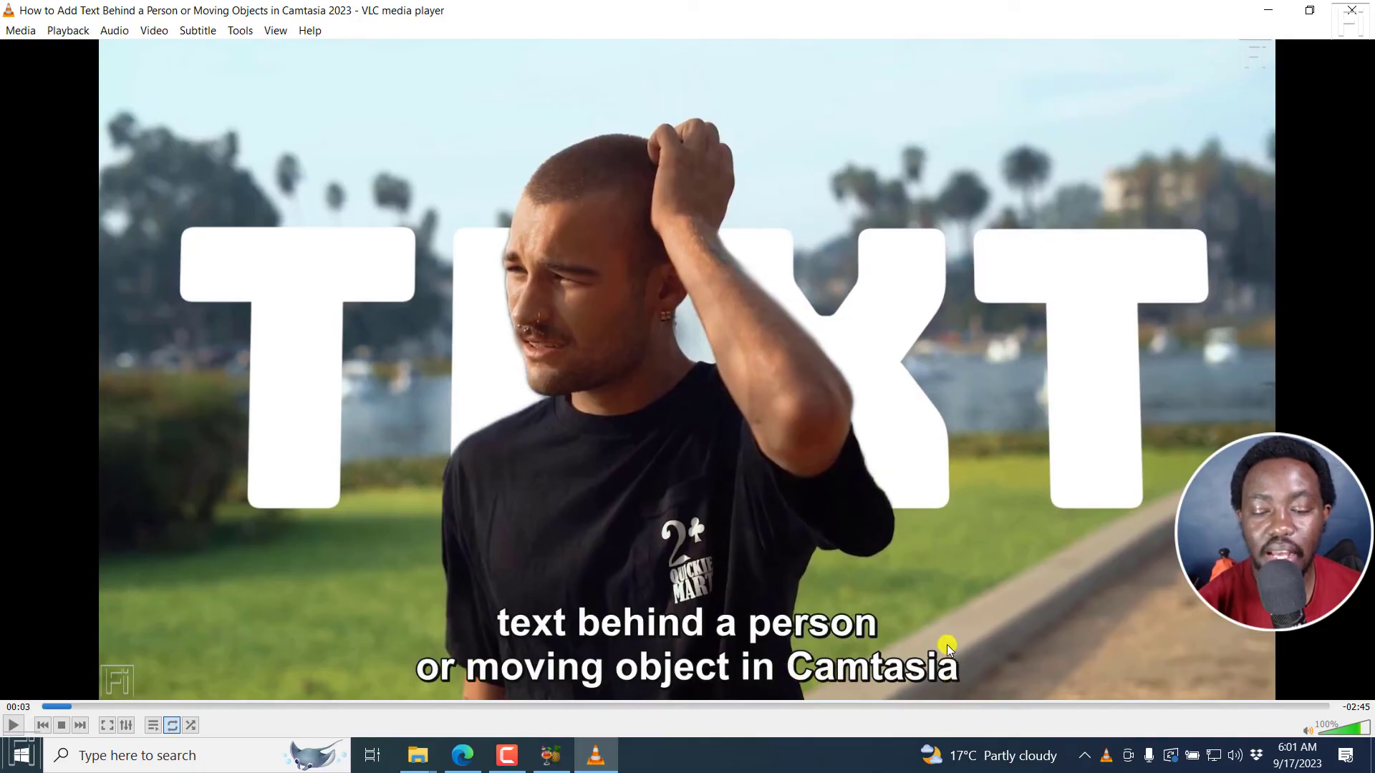
mouse_move(811, 354)
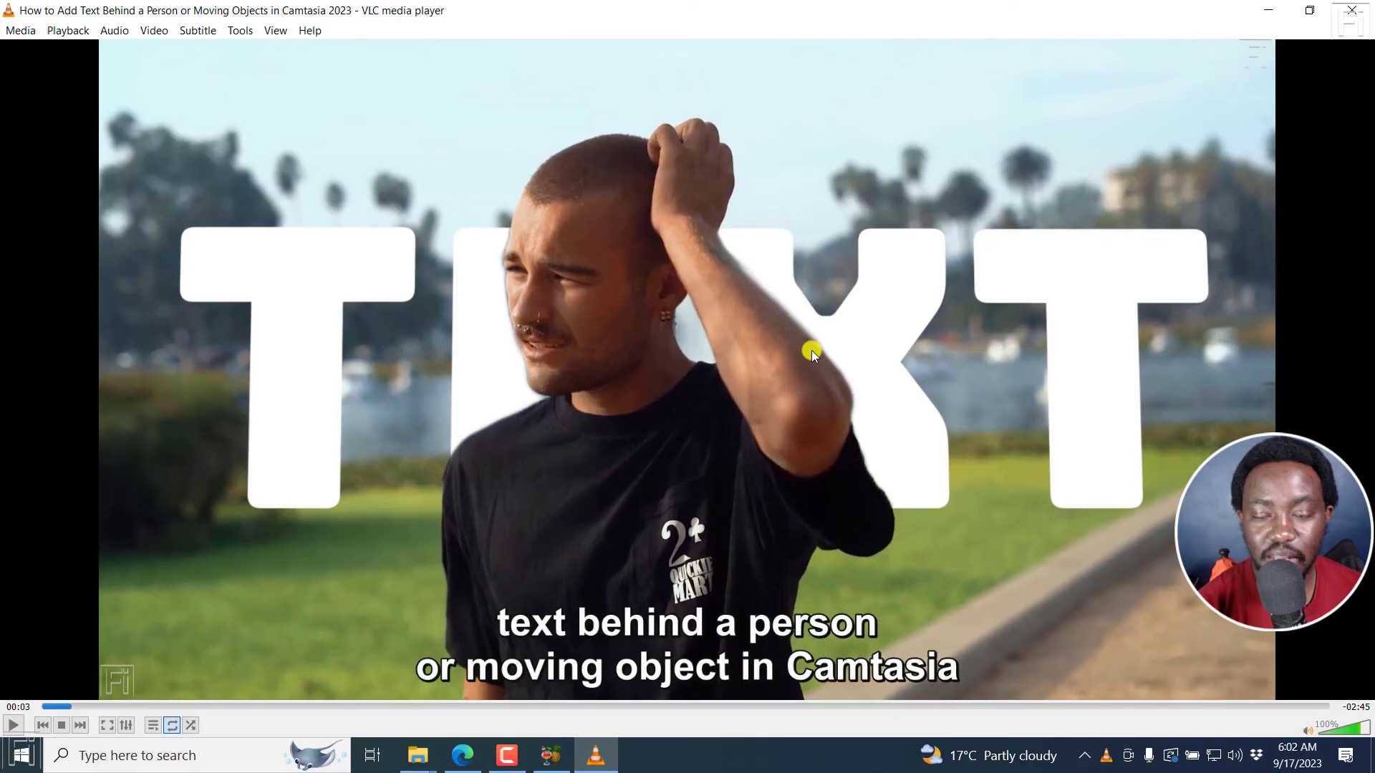
left_click(594, 755)
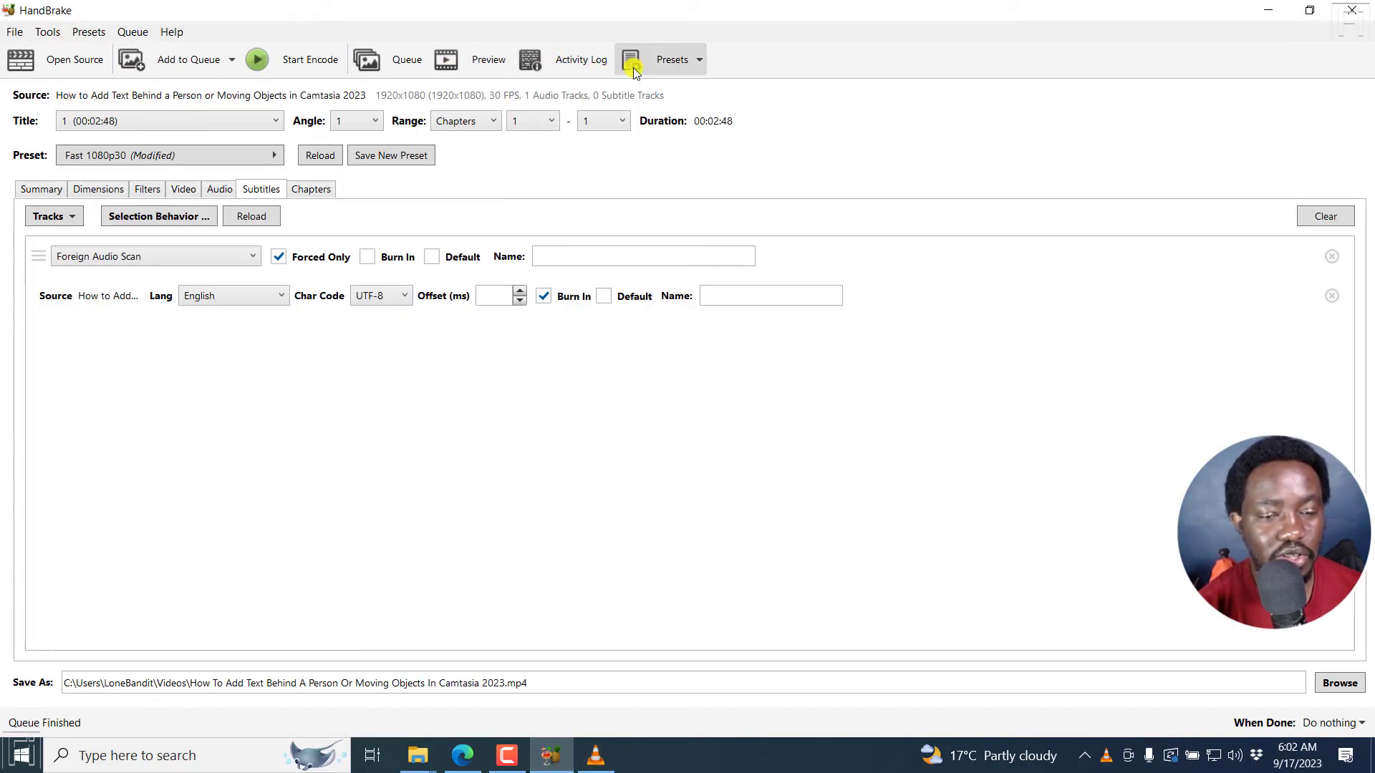
left_click(580, 60)
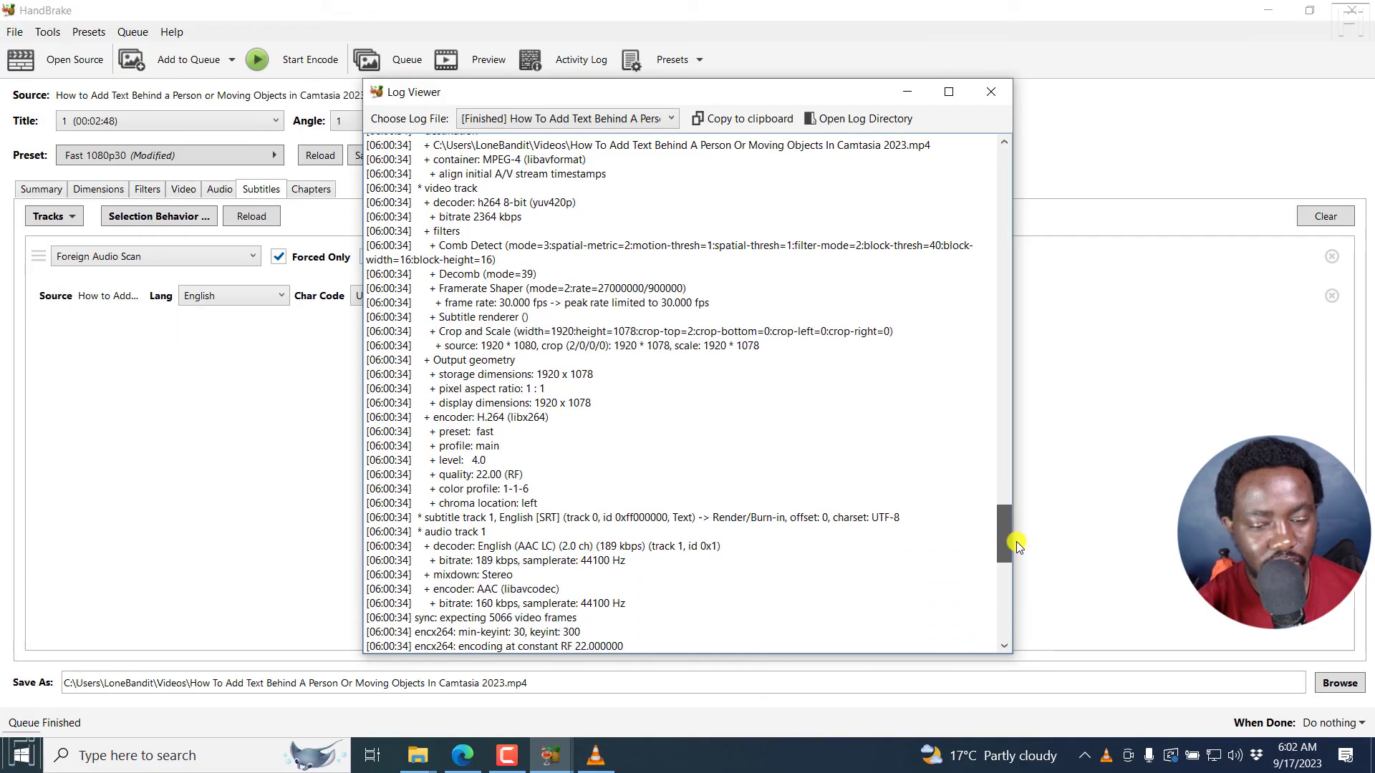
scroll("down", 3)
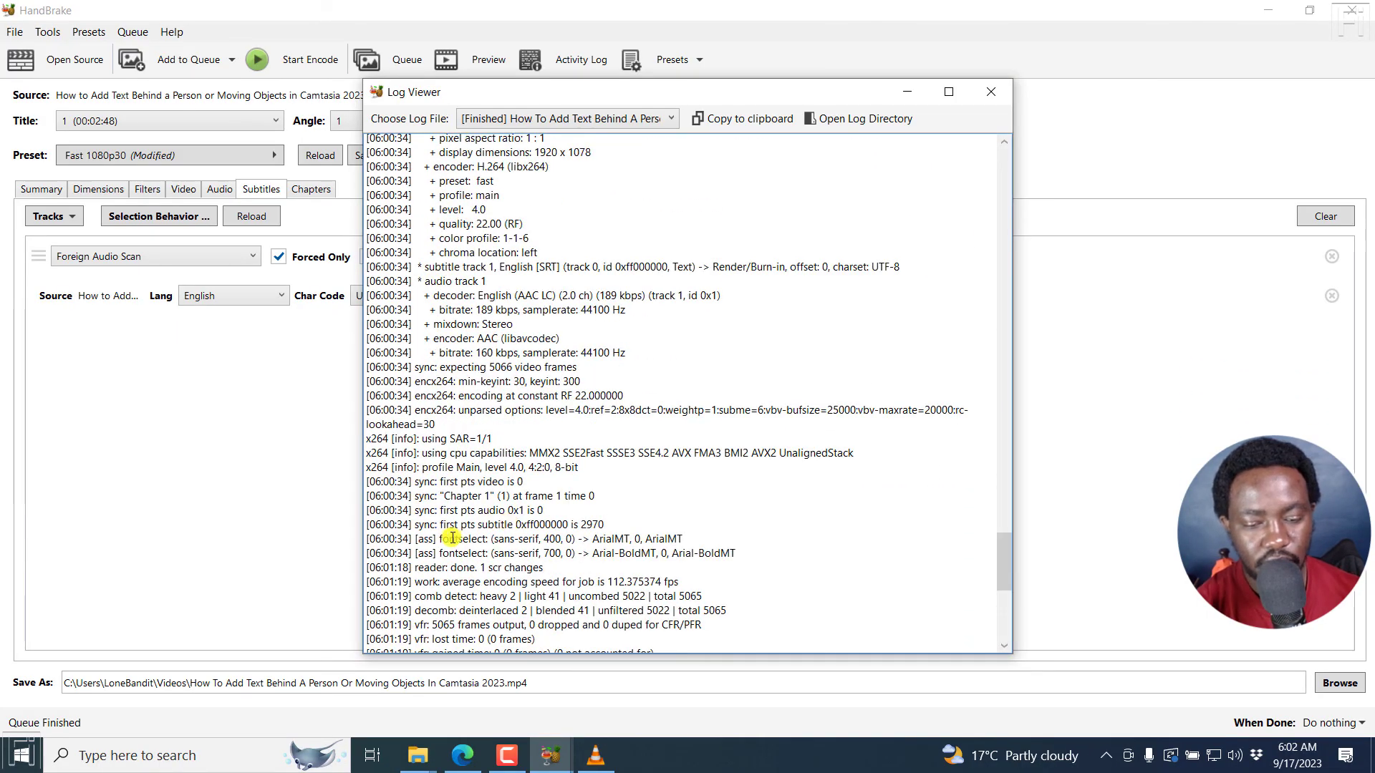
left_click_drag(438, 539, 561, 553)
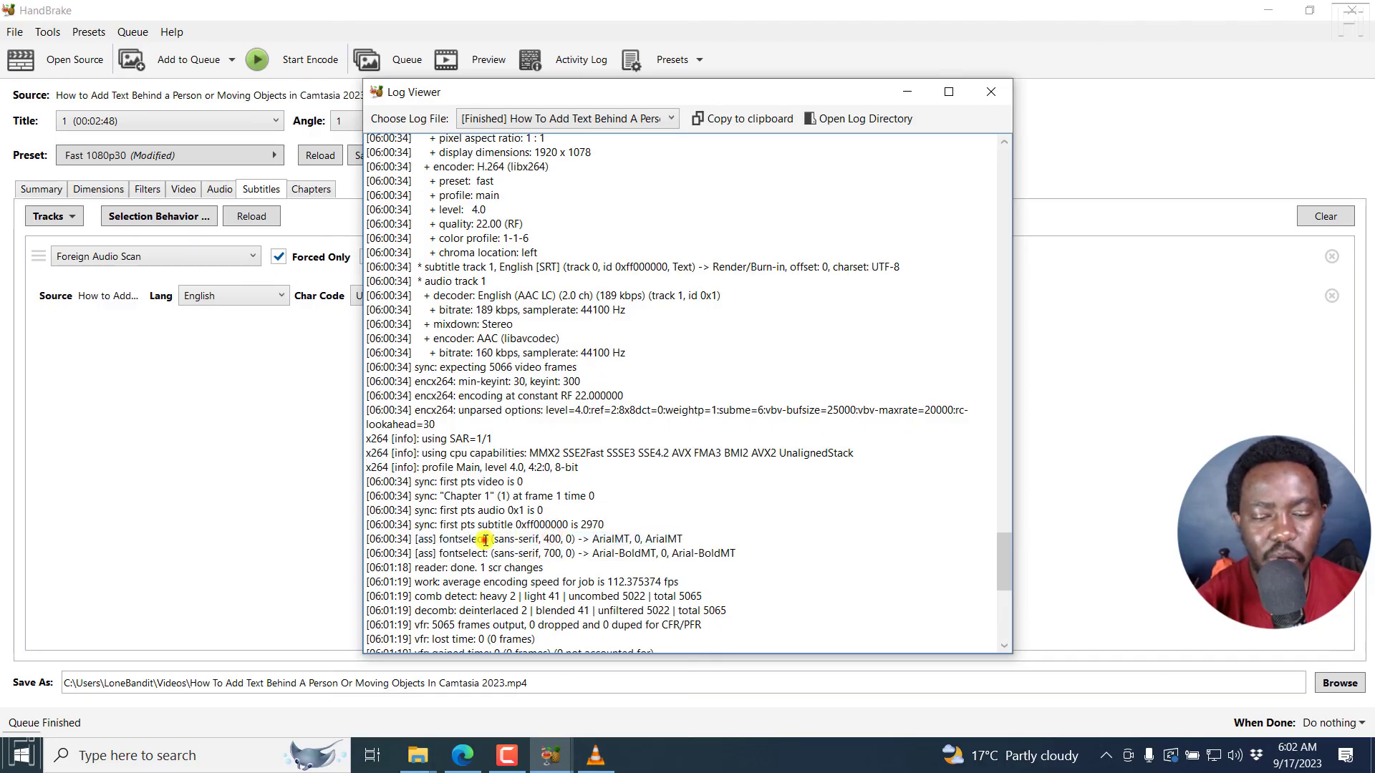
left_click_drag(487, 538, 666, 538)
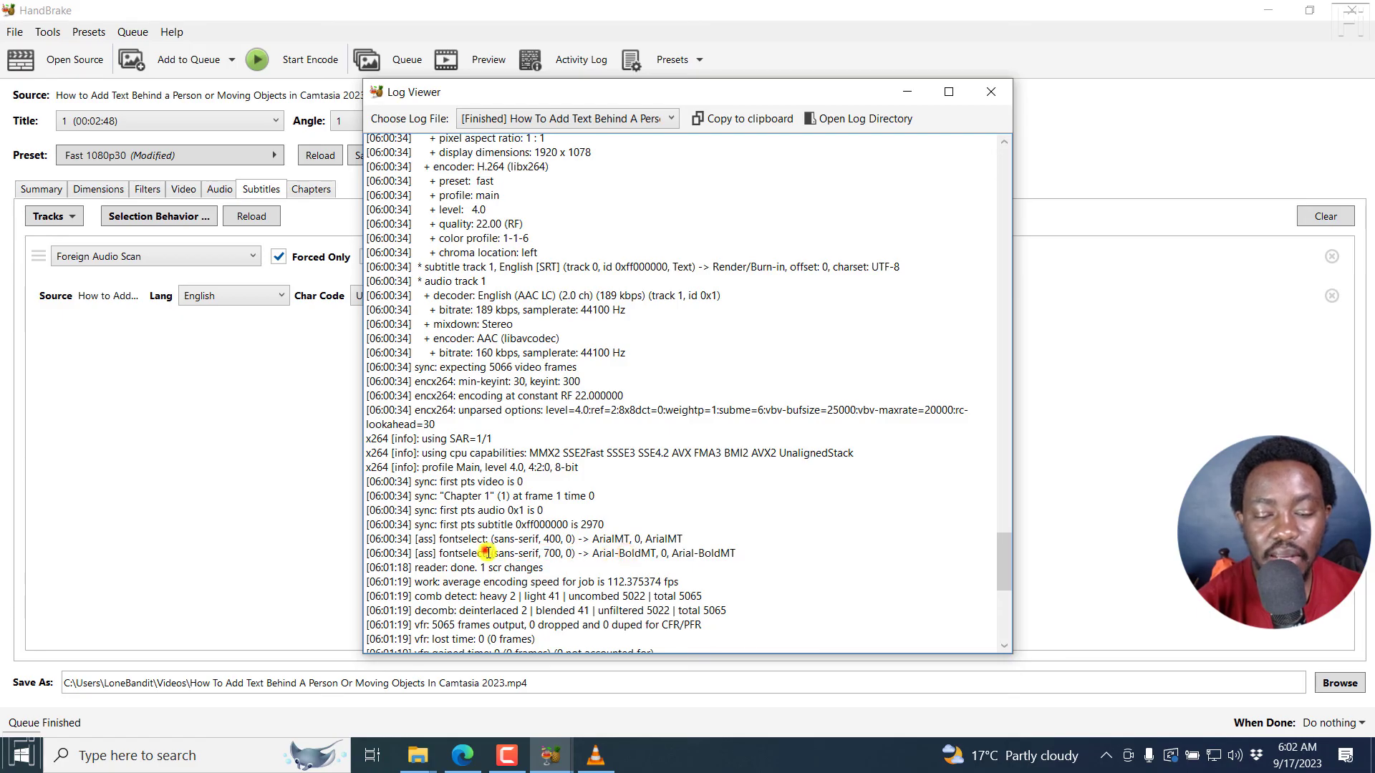
left_click_drag(486, 552, 738, 553)
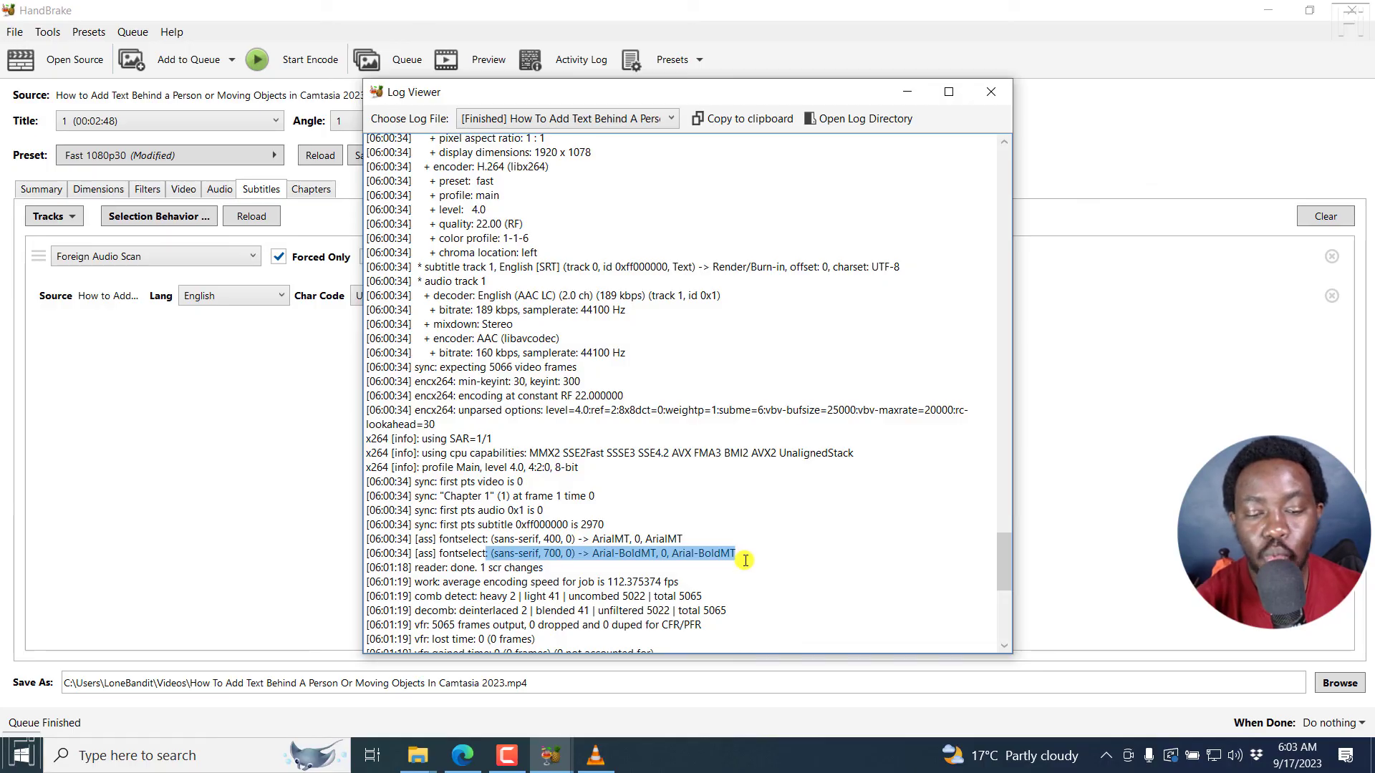
mouse_move(532, 557)
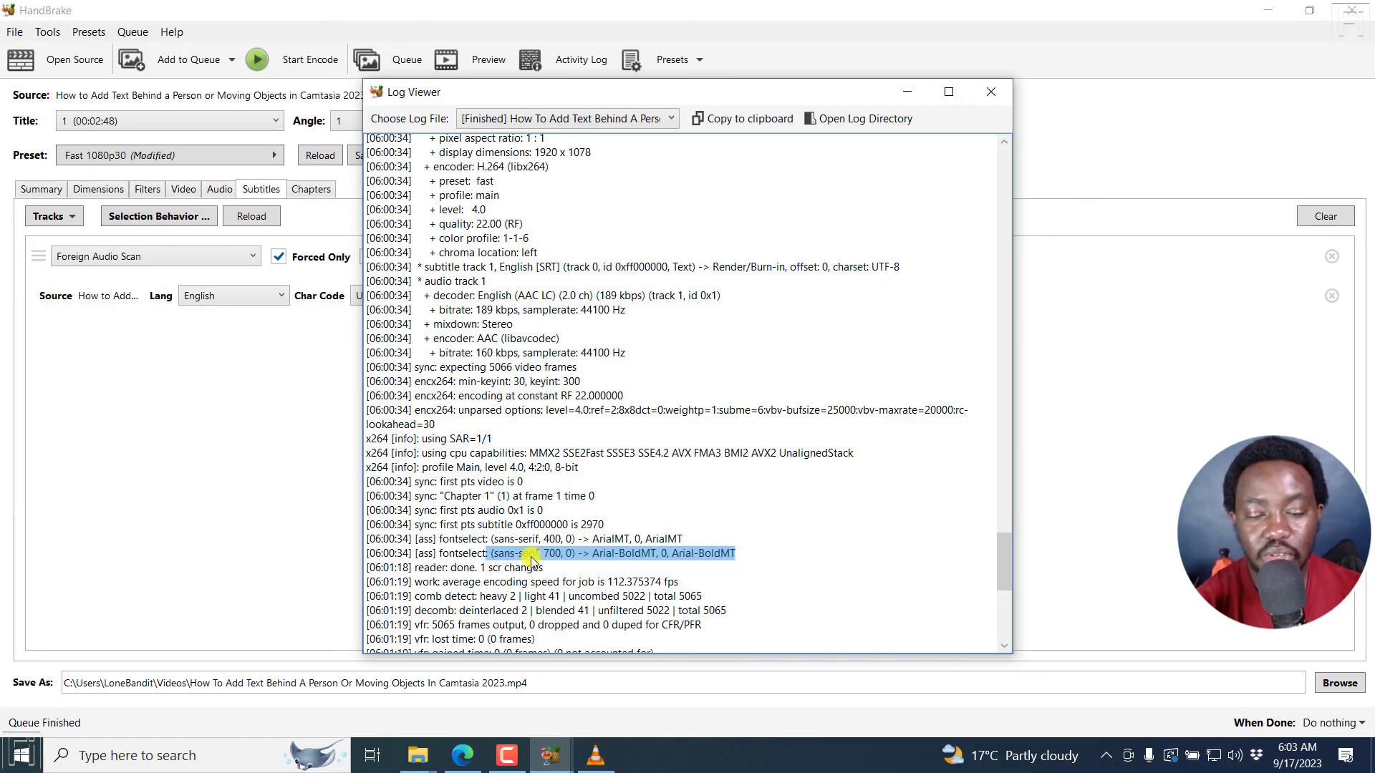
mouse_move(587, 553)
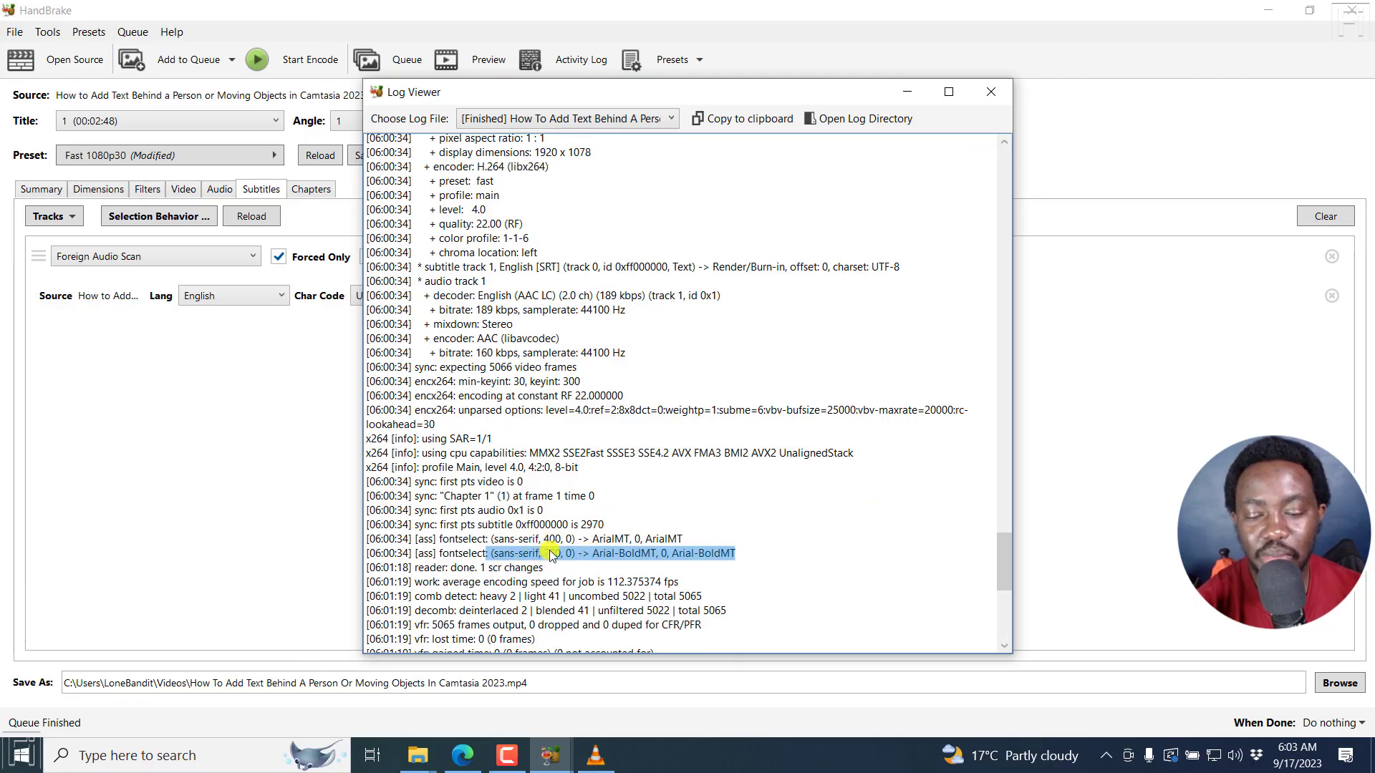
mouse_move(715, 562)
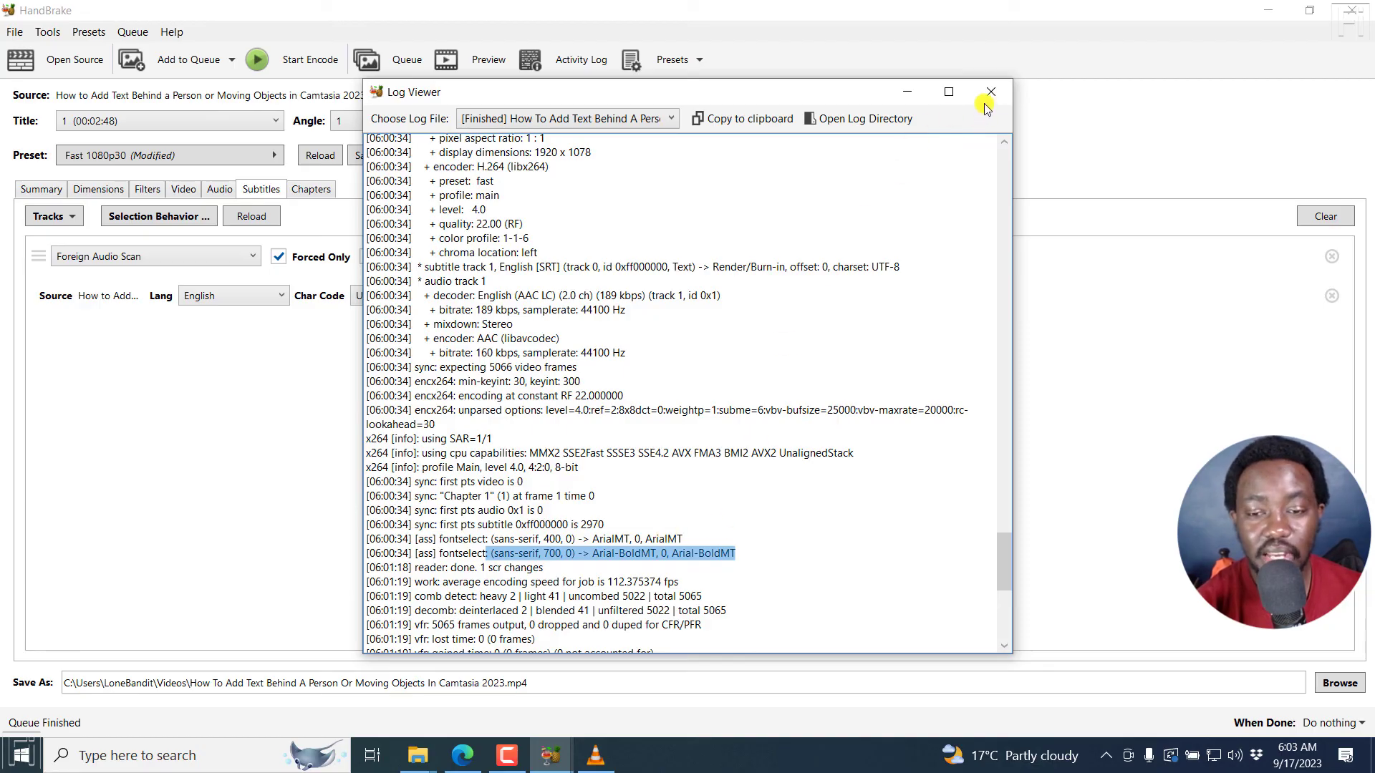
left_click(990, 92)
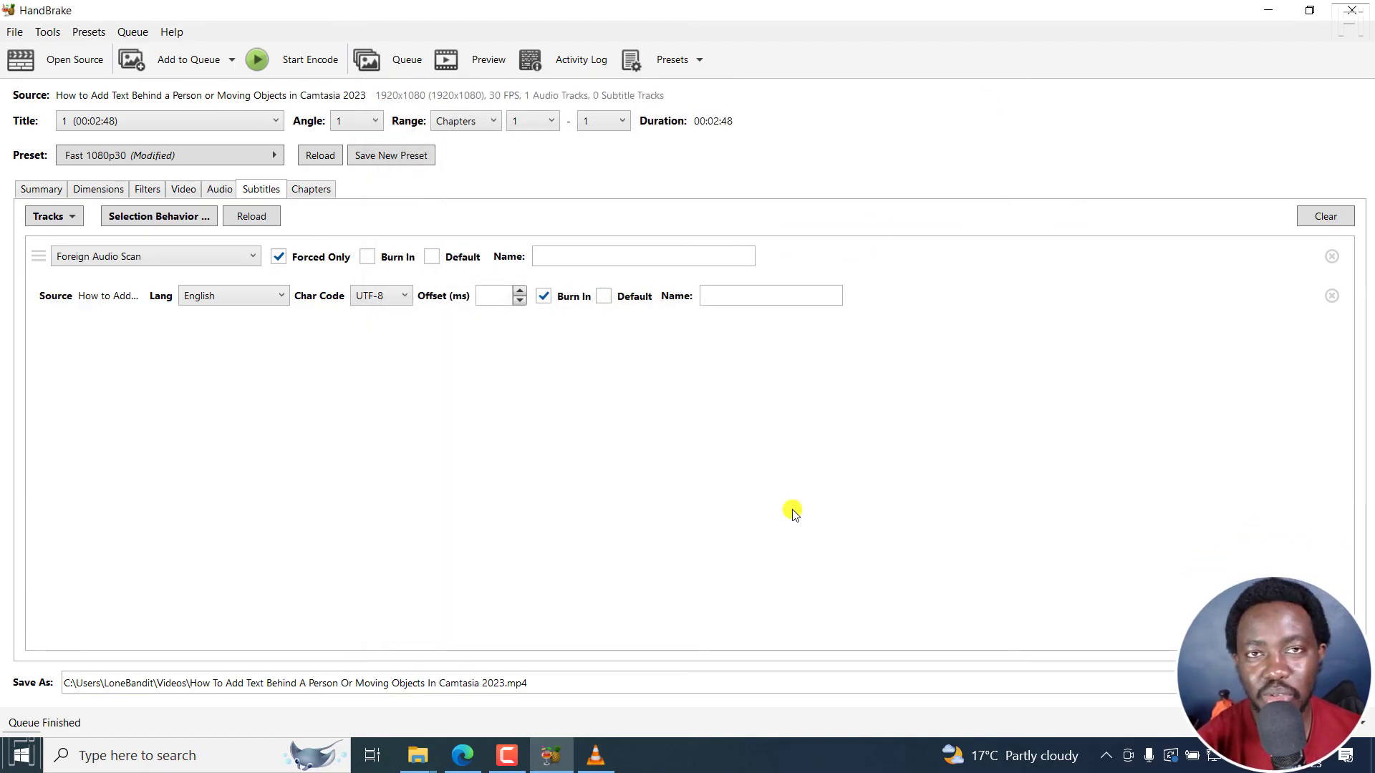